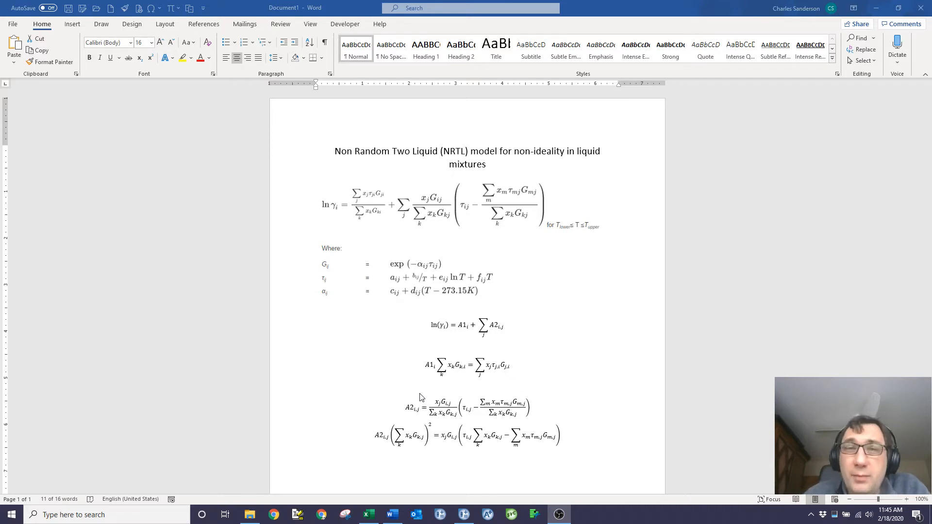
{"action": "mouse_move", "coordinate": [334, 209]}
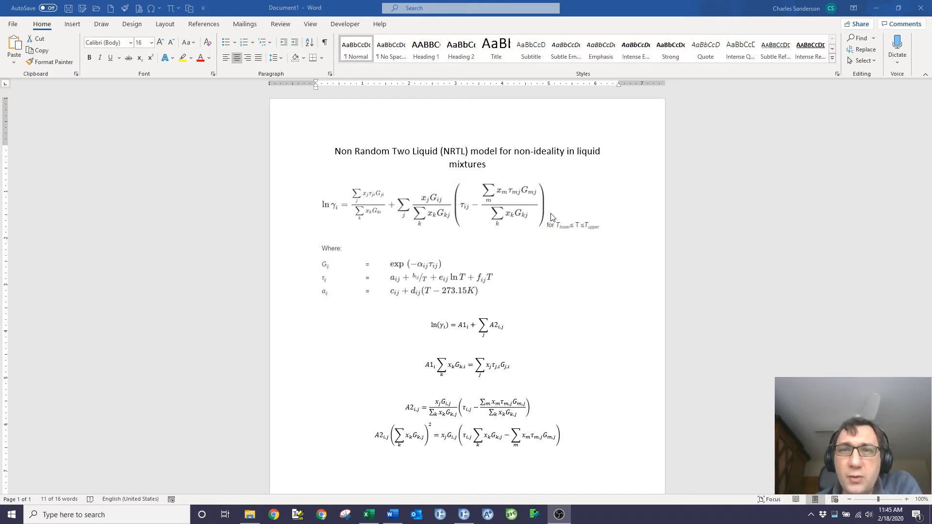
{"action": "mouse_move", "coordinate": [505, 215]}
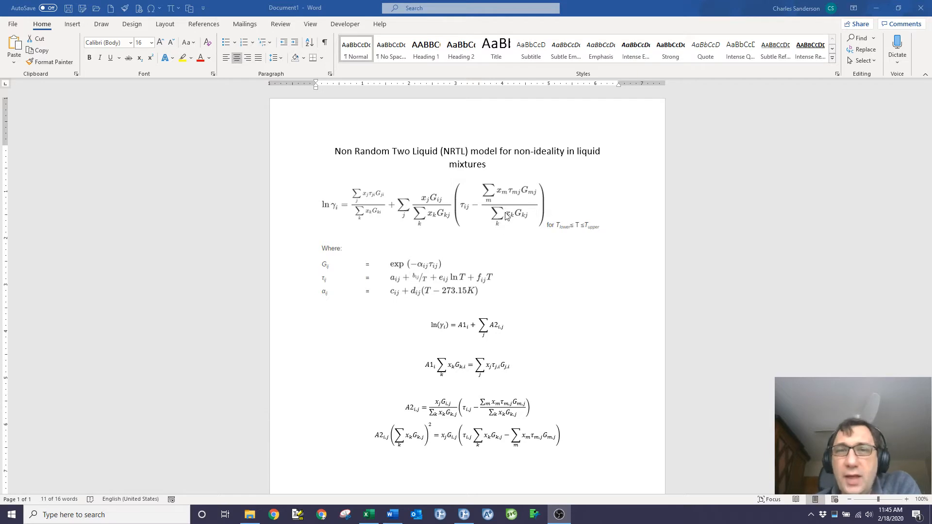
{"action": "mouse_move", "coordinate": [355, 201]}
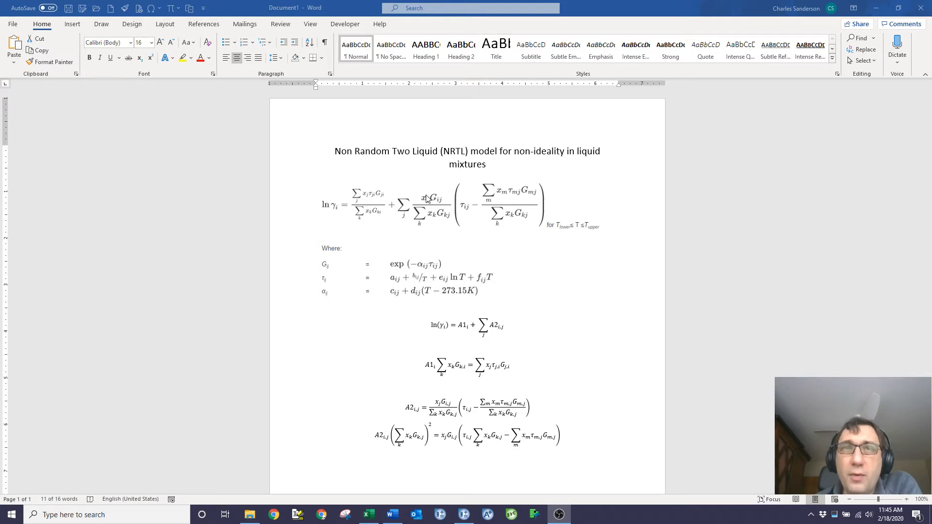
{"action": "mouse_move", "coordinate": [425, 204]}
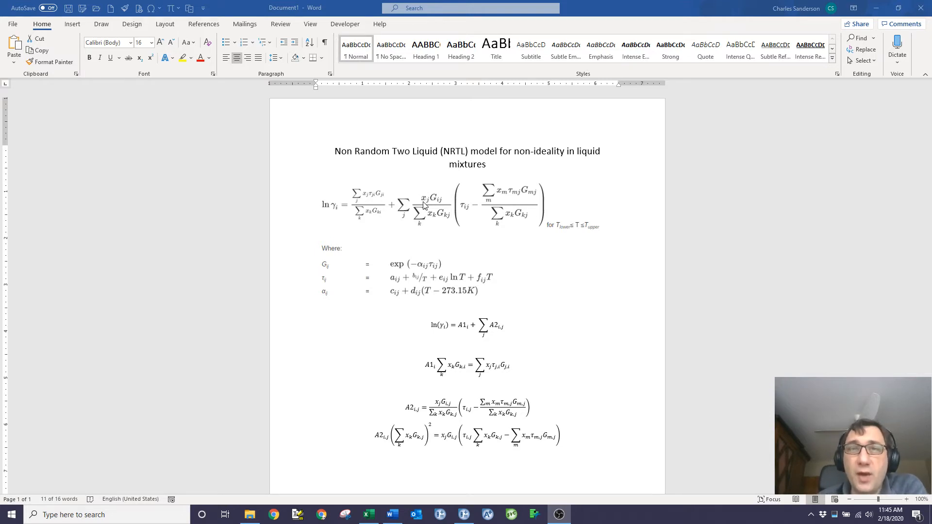
{"action": "mouse_move", "coordinate": [485, 281]}
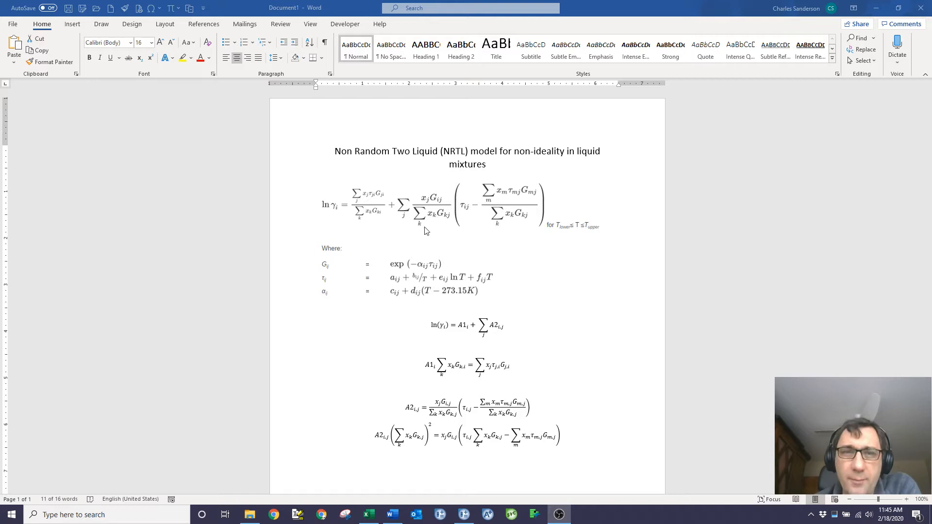
{"action": "mouse_move", "coordinate": [408, 265]}
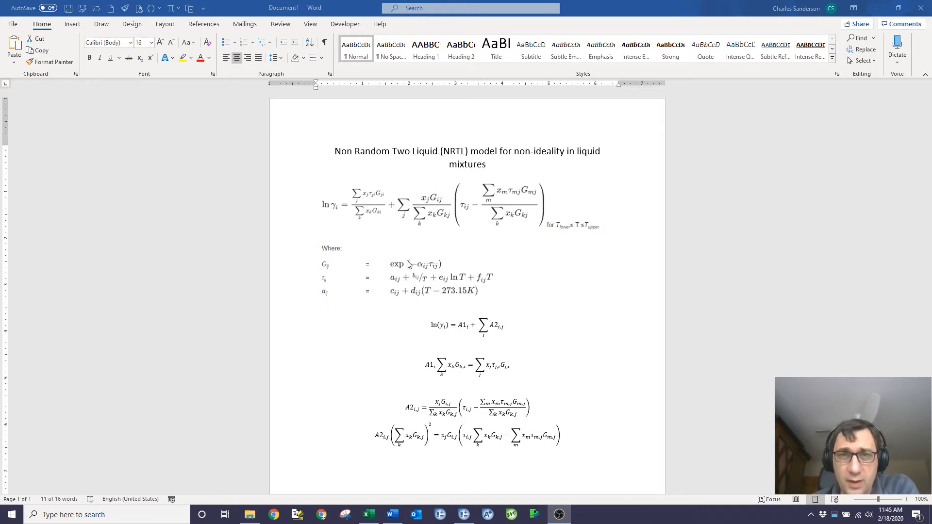
{"action": "mouse_move", "coordinate": [413, 357]}
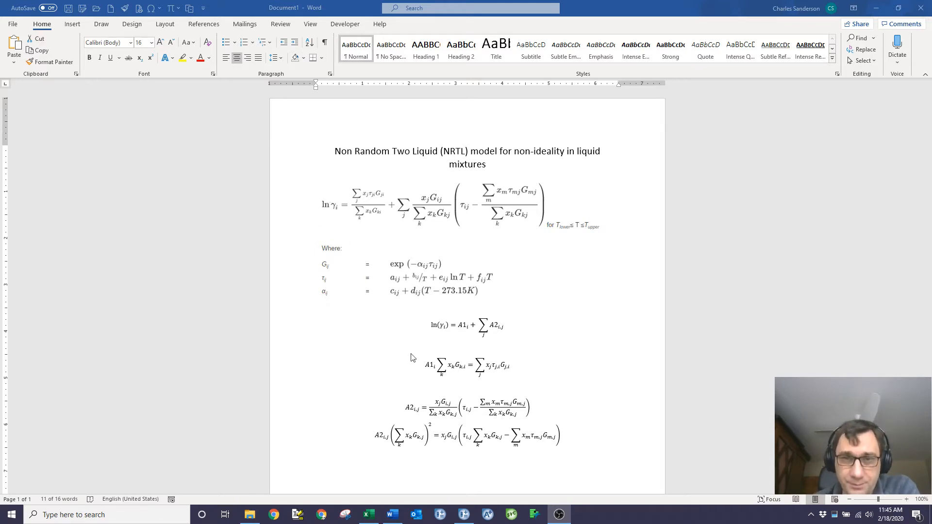
{"action": "mouse_move", "coordinate": [445, 333]}
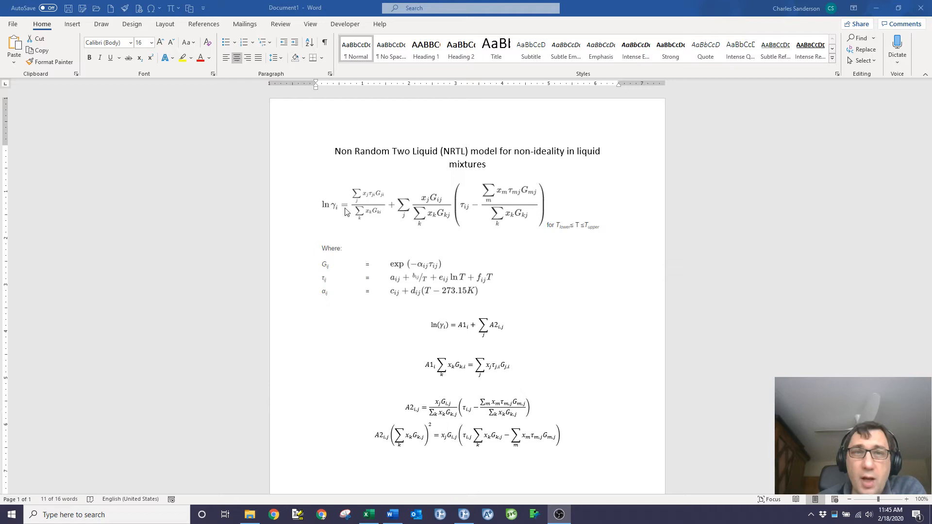
{"action": "mouse_move", "coordinate": [375, 214]}
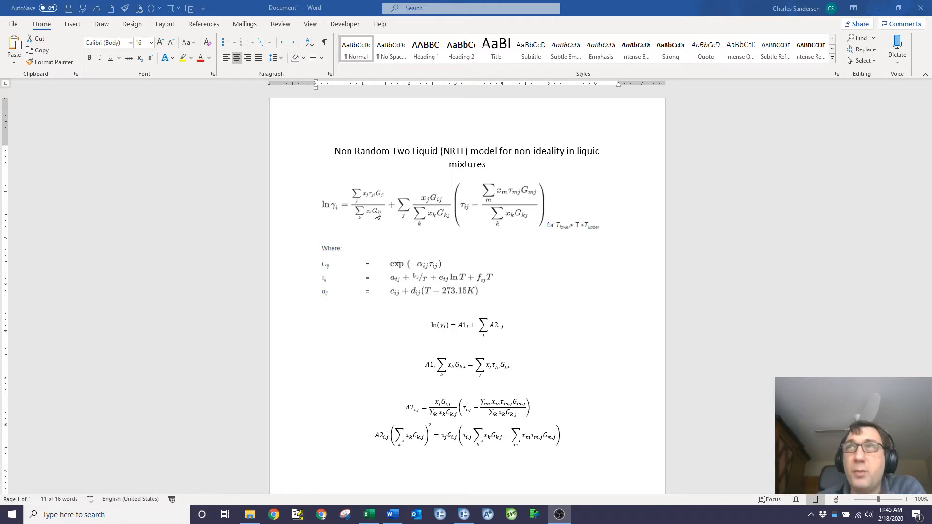
{"action": "mouse_move", "coordinate": [373, 223]}
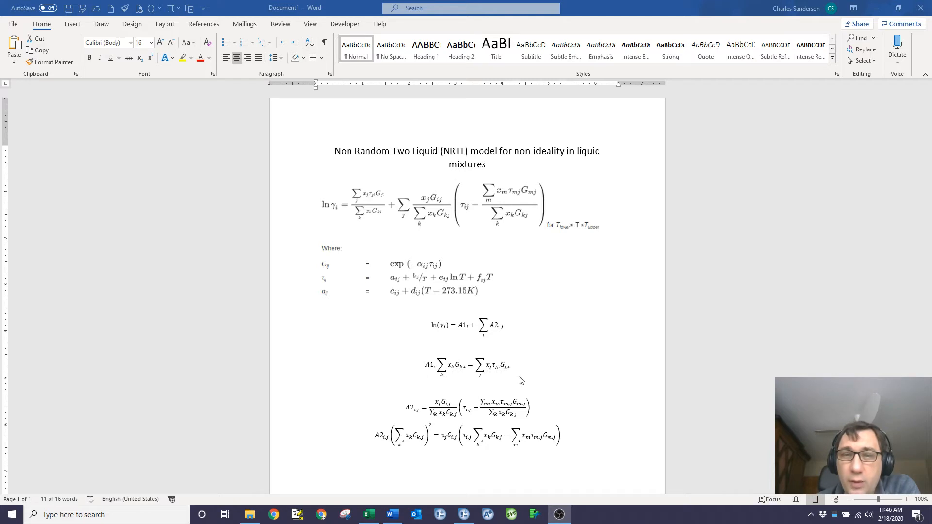
{"action": "mouse_move", "coordinate": [513, 206]}
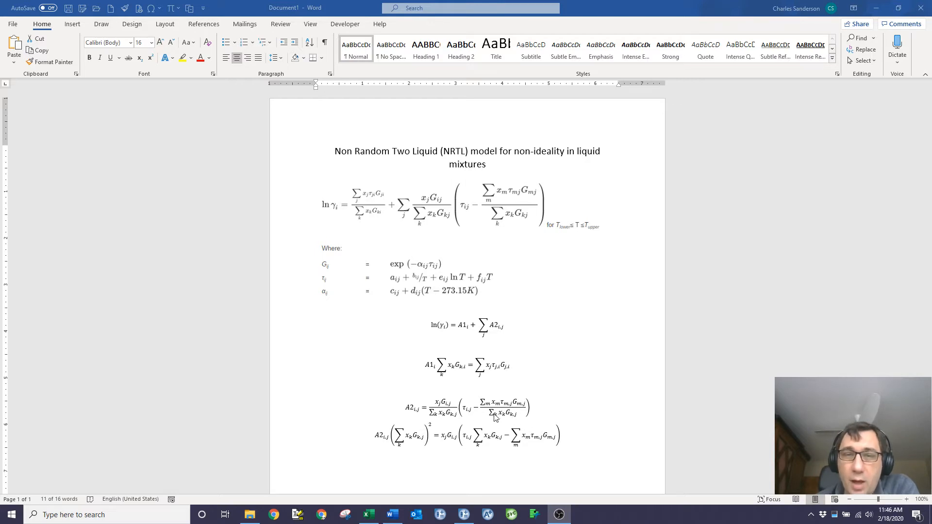
{"action": "mouse_move", "coordinate": [490, 439]}
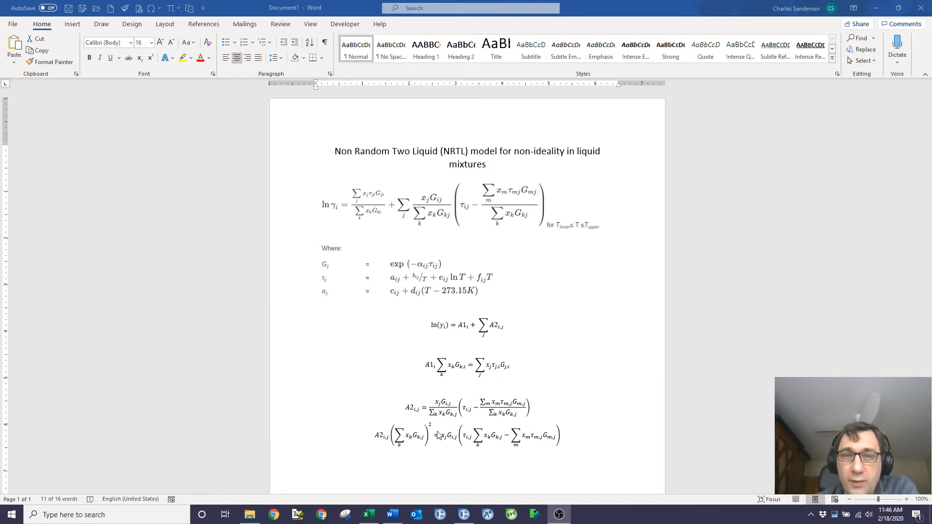
{"action": "mouse_move", "coordinate": [562, 444]}
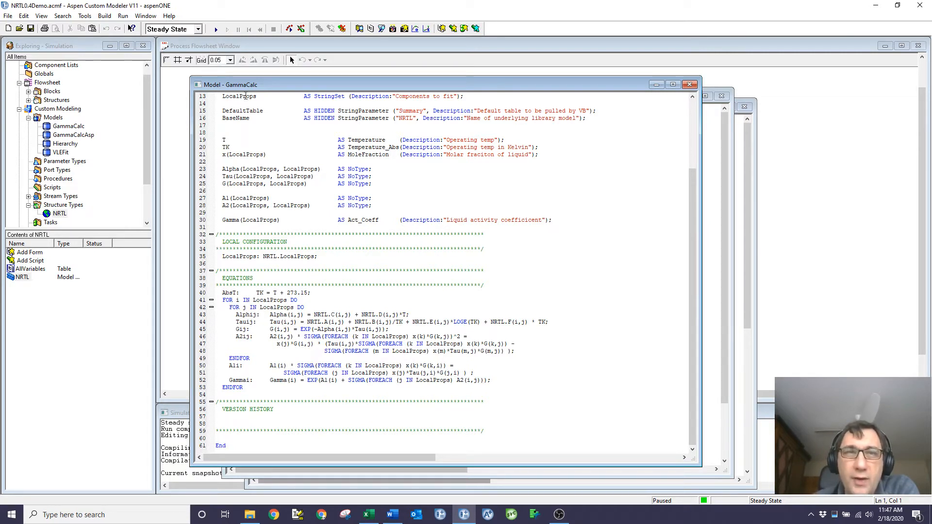
{"action": "mouse_move", "coordinate": [371, 135]}
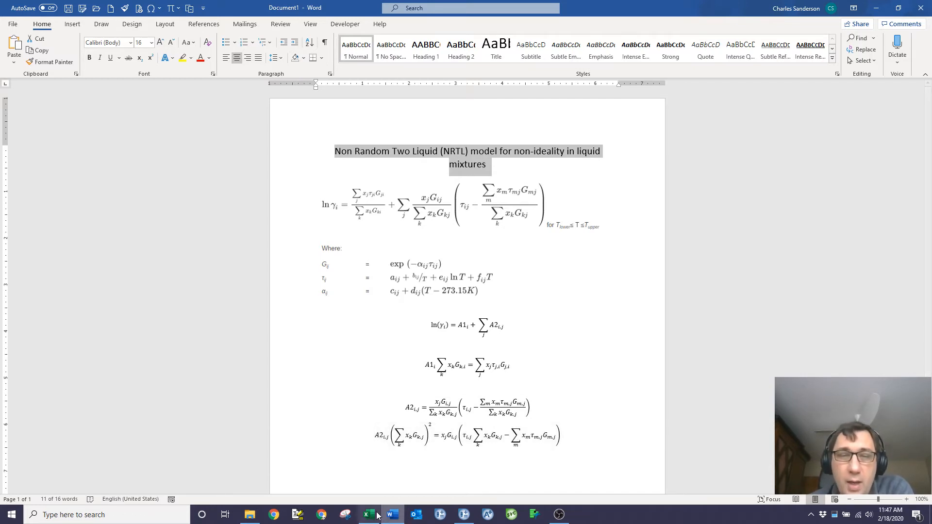
{"action": "mouse_move", "coordinate": [391, 514]}
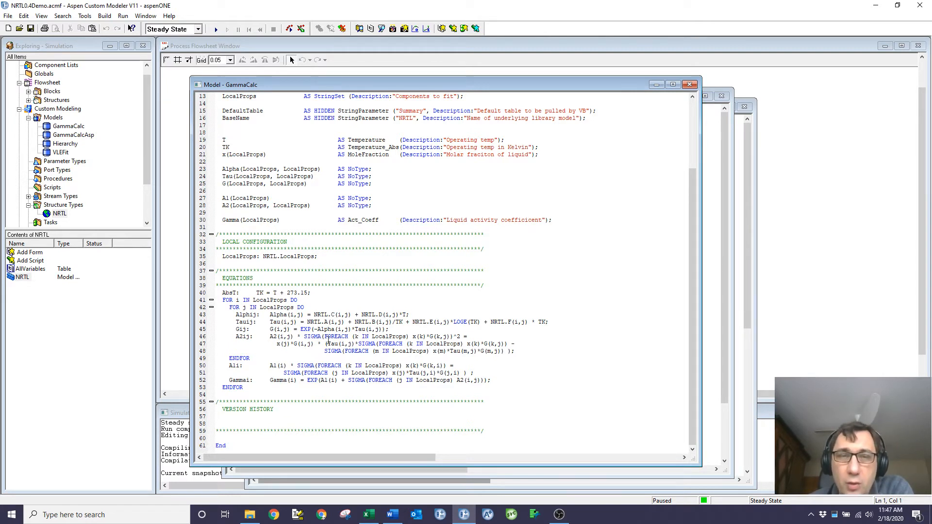
Step: Highlight a summation term in GammaCalc's A2 equation to examine it term by term
{"action": "double_click", "coordinate": [328, 336]}
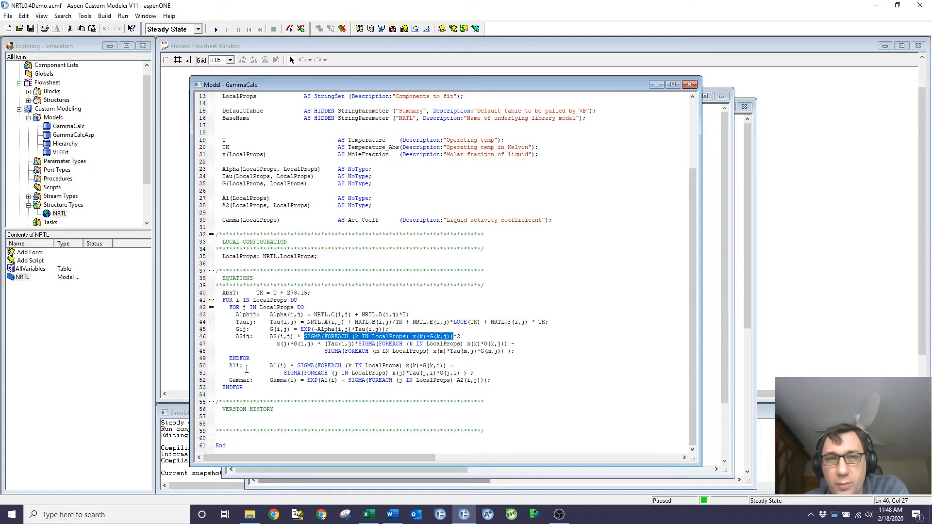
{"action": "mouse_move", "coordinate": [421, 363]}
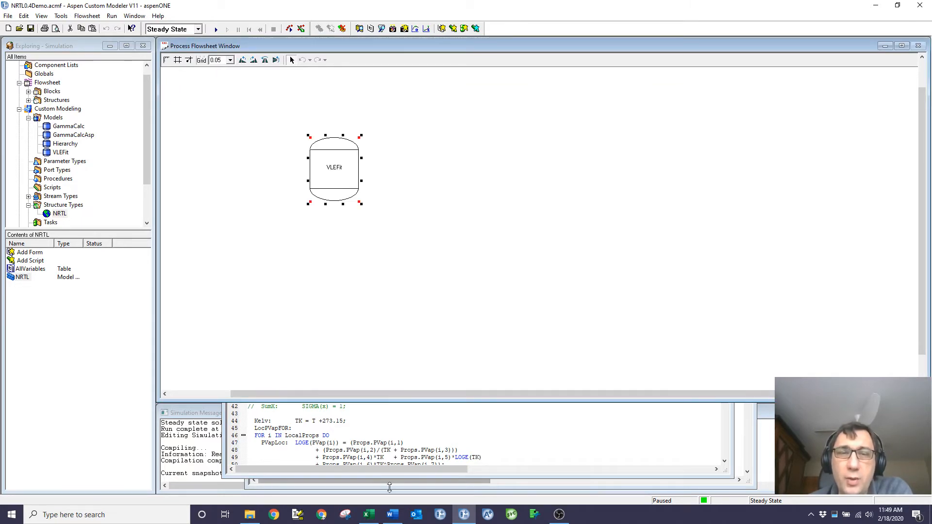
Step: Open the VLEFit model code and scroll through its NRTL submodel and VLE equations
{"action": "double_click", "coordinate": [334, 167]}
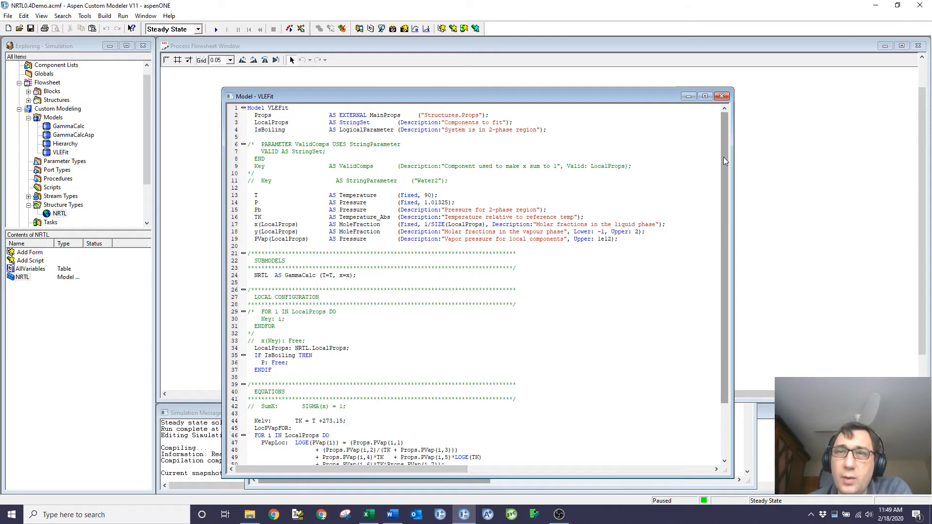
{"action": "scroll", "scroll_direction": "down", "scroll_amount": 3}
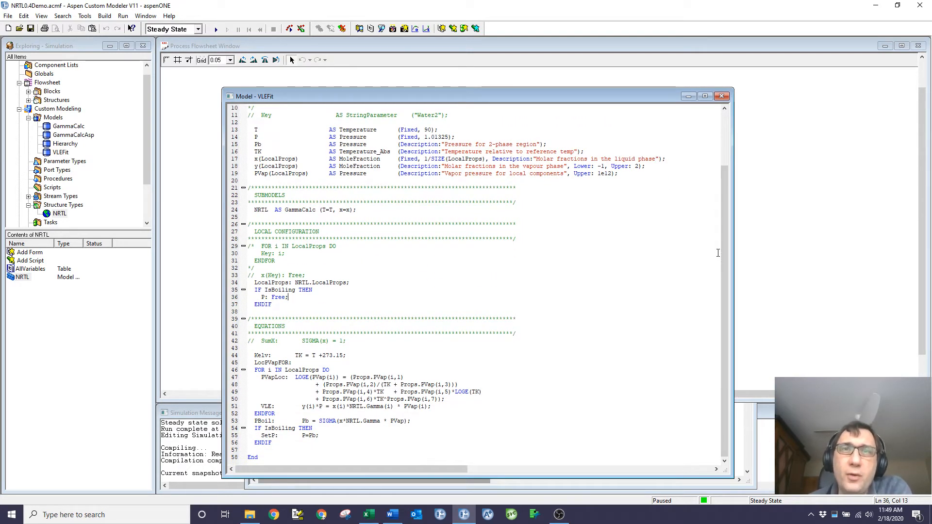
{"action": "mouse_move", "coordinate": [511, 327]}
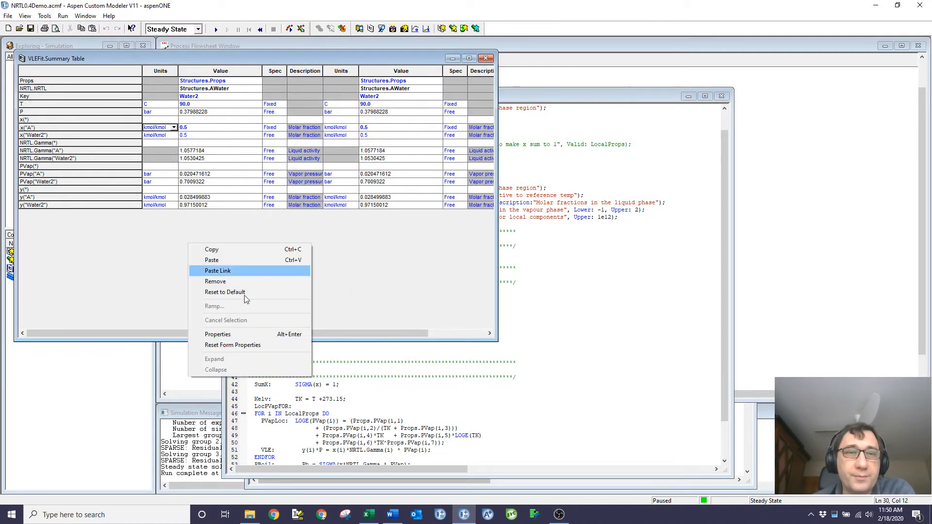
{"action": "left_click", "coordinate": [224, 291]}
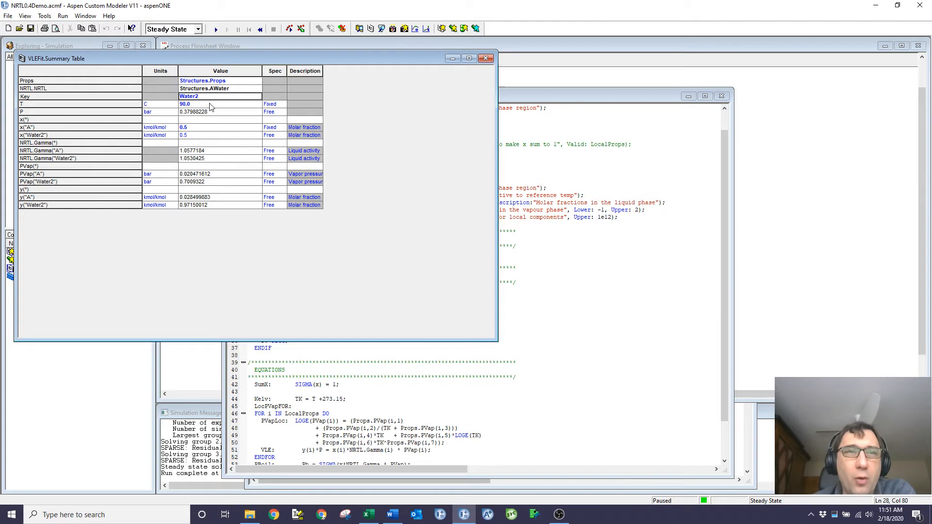
{"action": "double_click", "coordinate": [188, 96]}
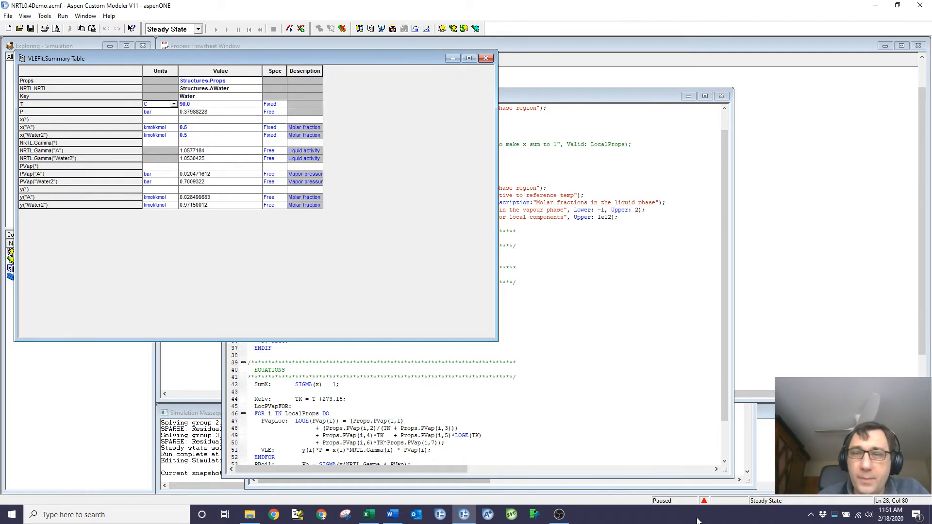
{"action": "mouse_move", "coordinate": [141, 145]}
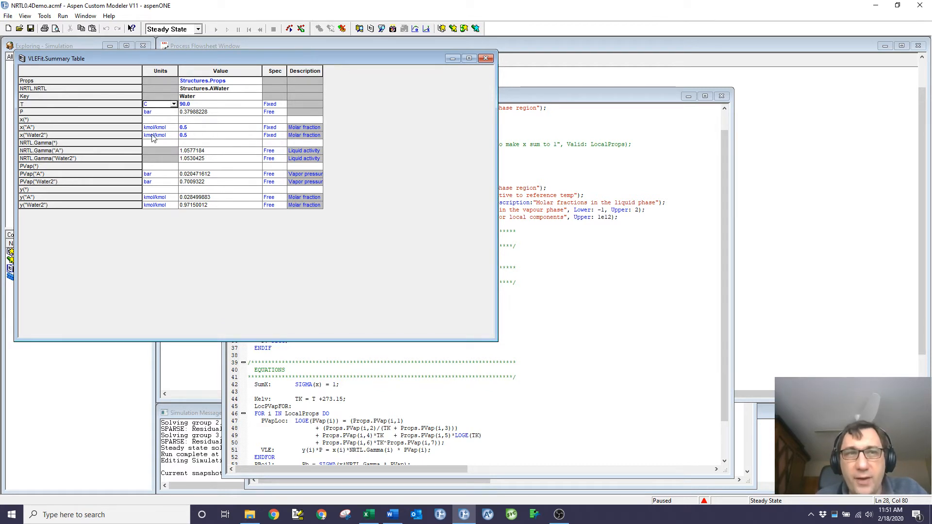
{"action": "mouse_move", "coordinate": [225, 129]}
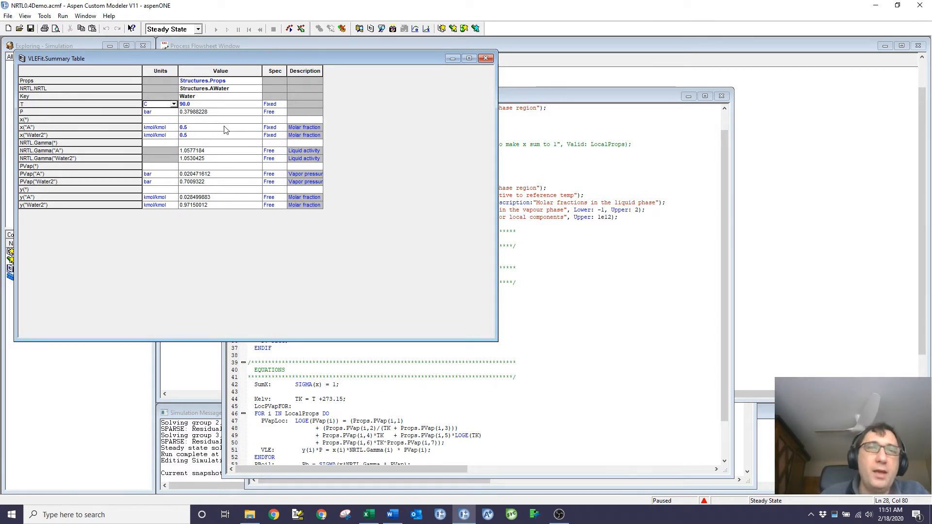
{"action": "right_click", "coordinate": [219, 96]}
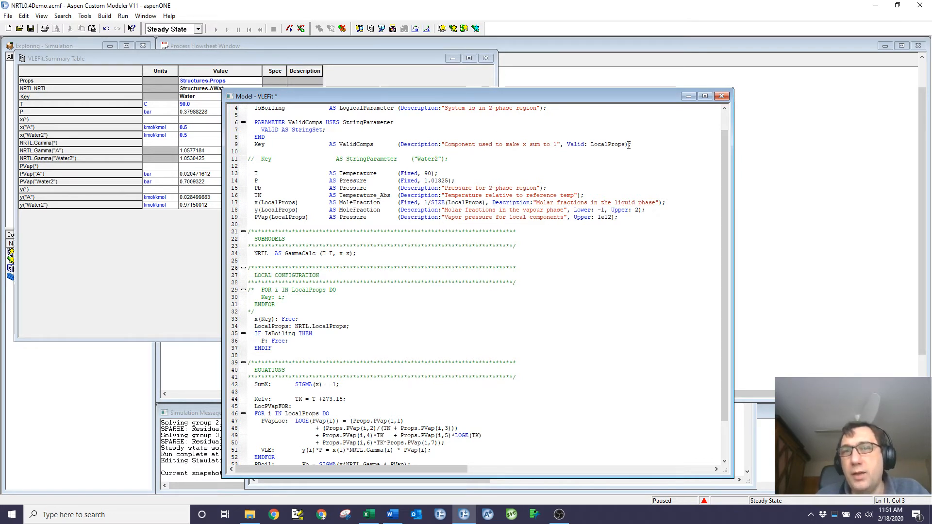
Step: Compile VLEFit with Key as a LocalProps component parameter, then begin resetting the summary table form
{"action": "double_click", "coordinate": [607, 143]}
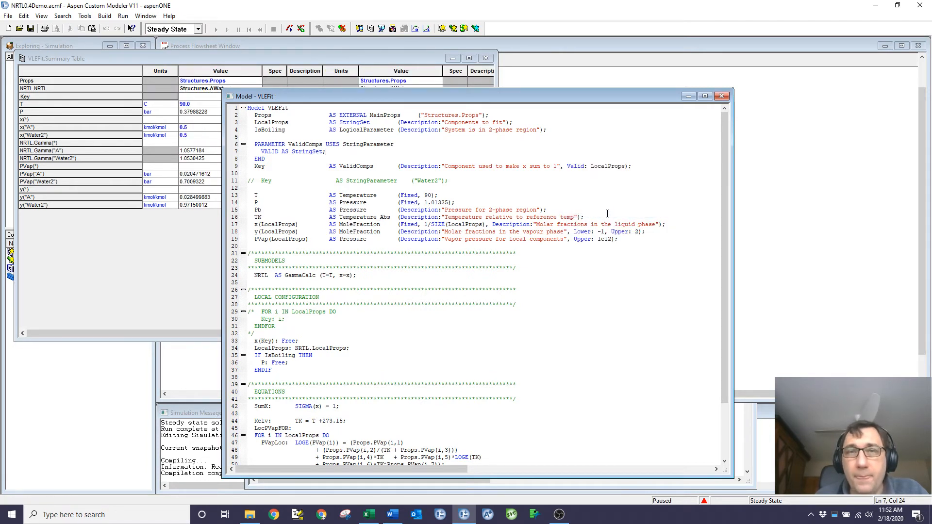
{"action": "left_click", "coordinate": [53, 58]}
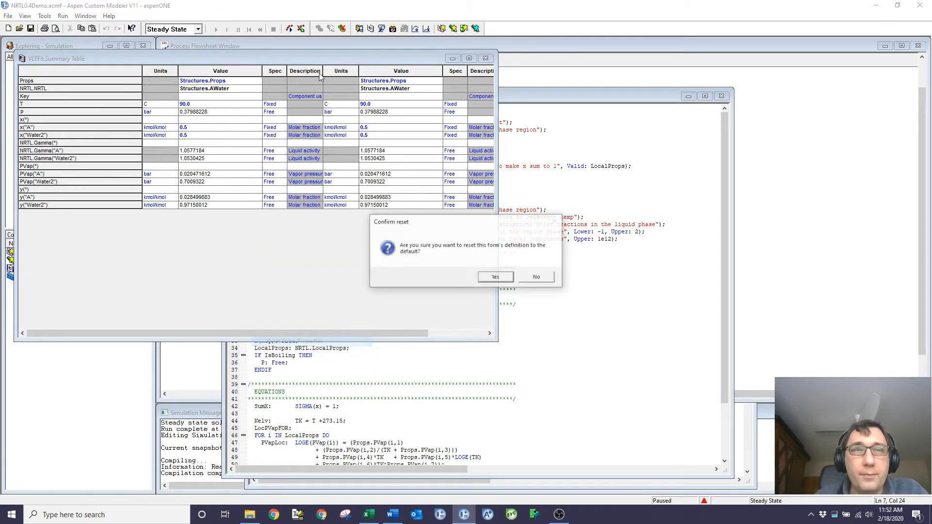
Step: Confirm the summary table form reset and set Key to Water2
{"action": "left_click", "coordinate": [495, 276]}
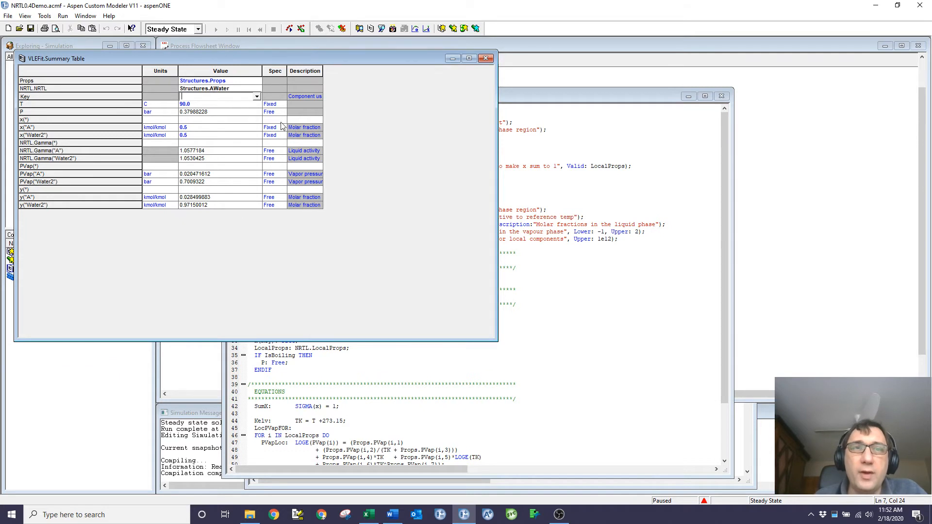
{"action": "left_click", "coordinate": [257, 96]}
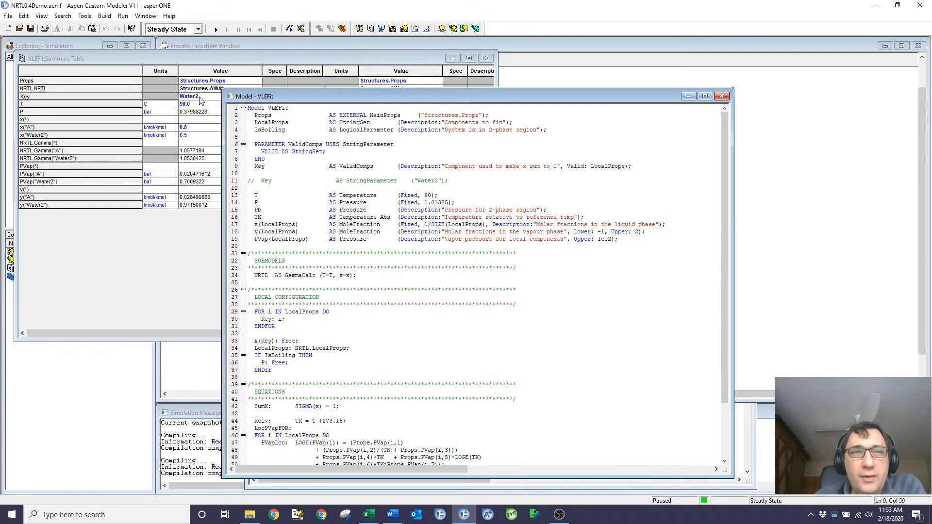
Step: Reset the VLEFit summary table to its default form again and close it
{"action": "right_click", "coordinate": [220, 96]}
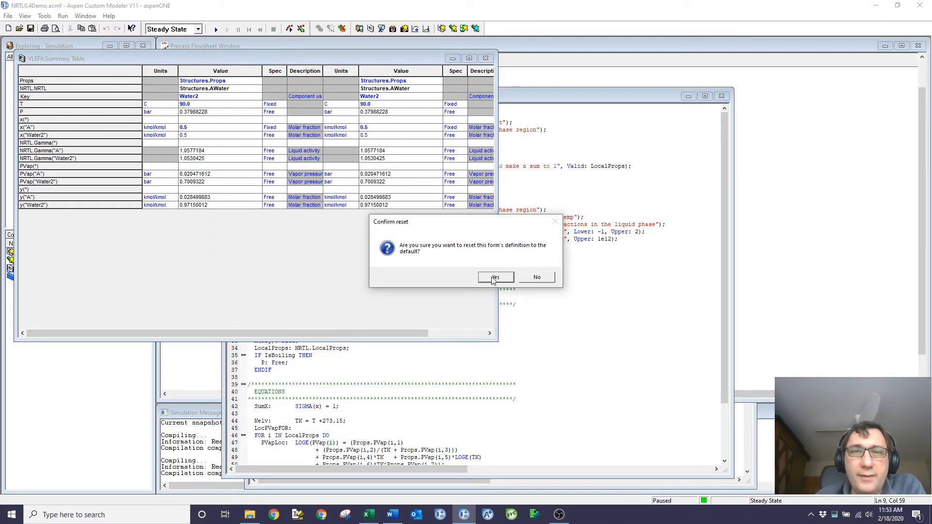
{"action": "left_click", "coordinate": [494, 277]}
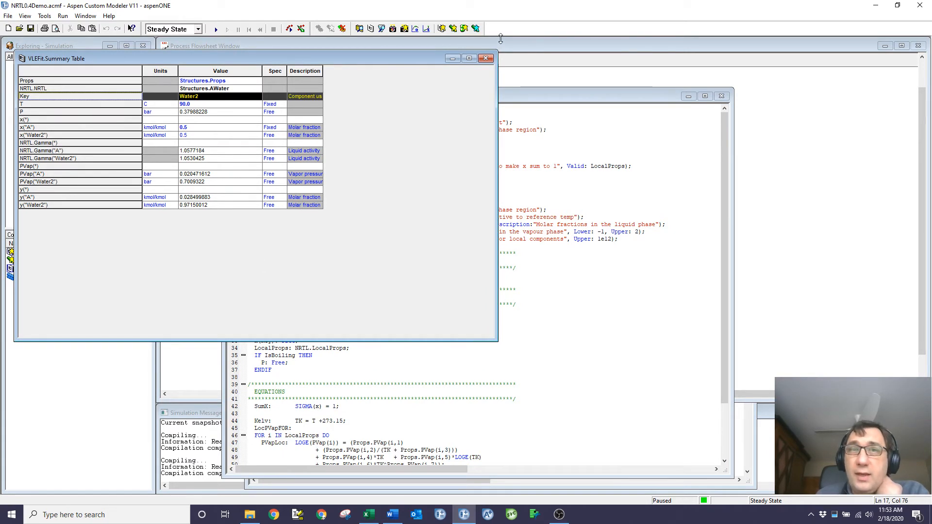
{"action": "left_click", "coordinate": [487, 58]}
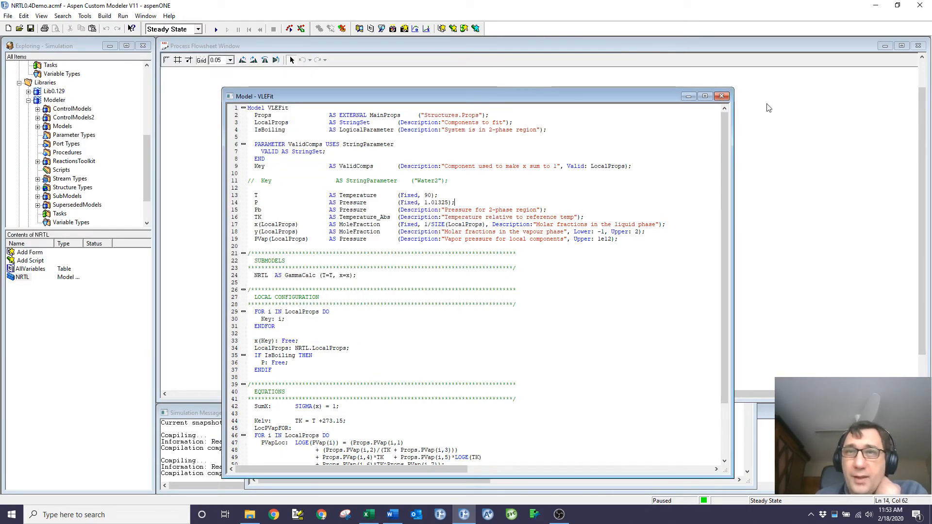
Step: Browse to the NRTL structure type, check its empty AllVariables table, and show AWater's contents
{"action": "left_click", "coordinate": [722, 96]}
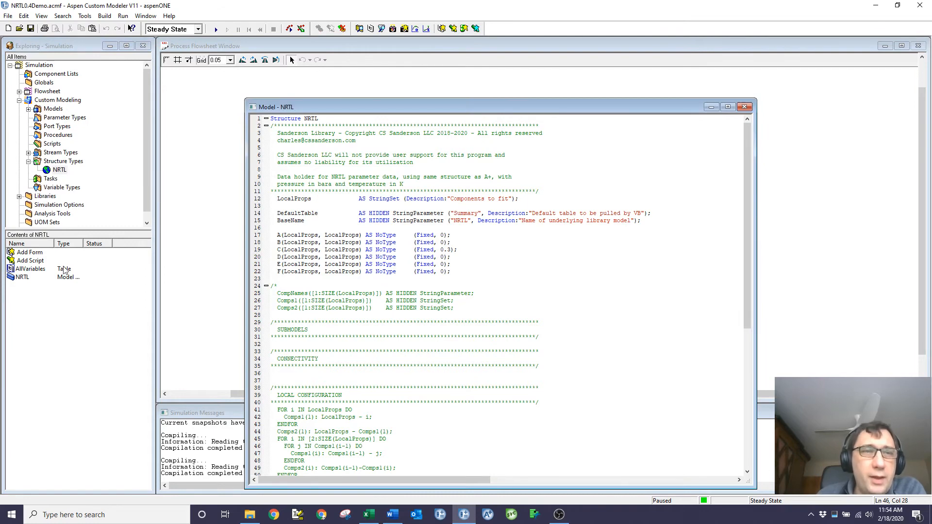
{"action": "double_click", "coordinate": [31, 269]}
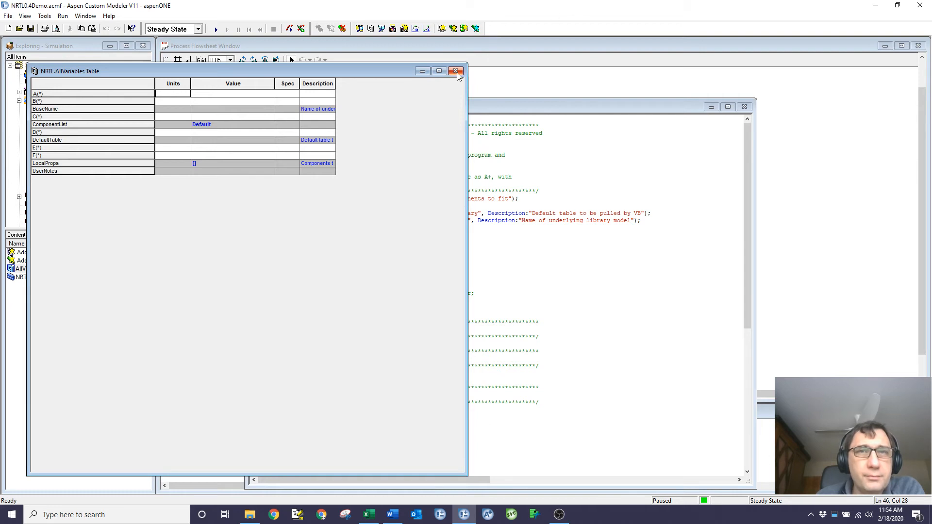
{"action": "left_click", "coordinate": [456, 72]}
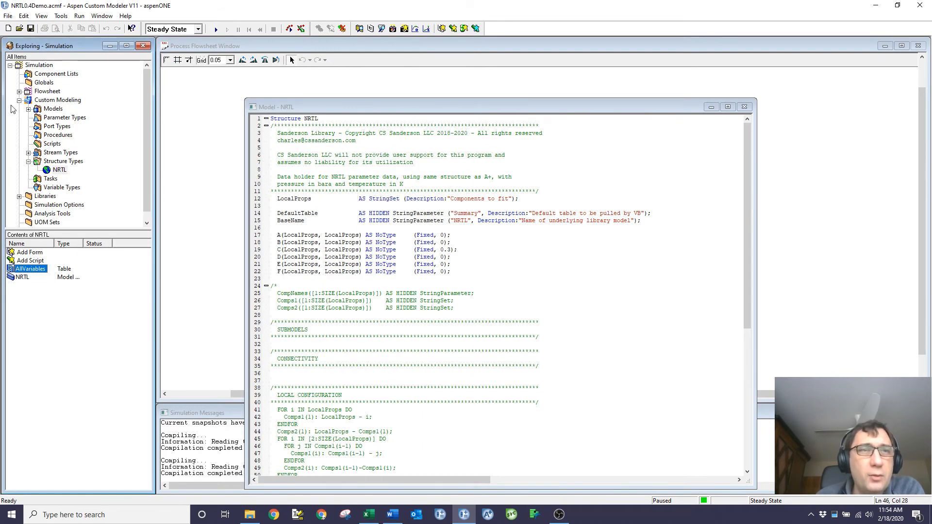
{"action": "left_click", "coordinate": [20, 91]}
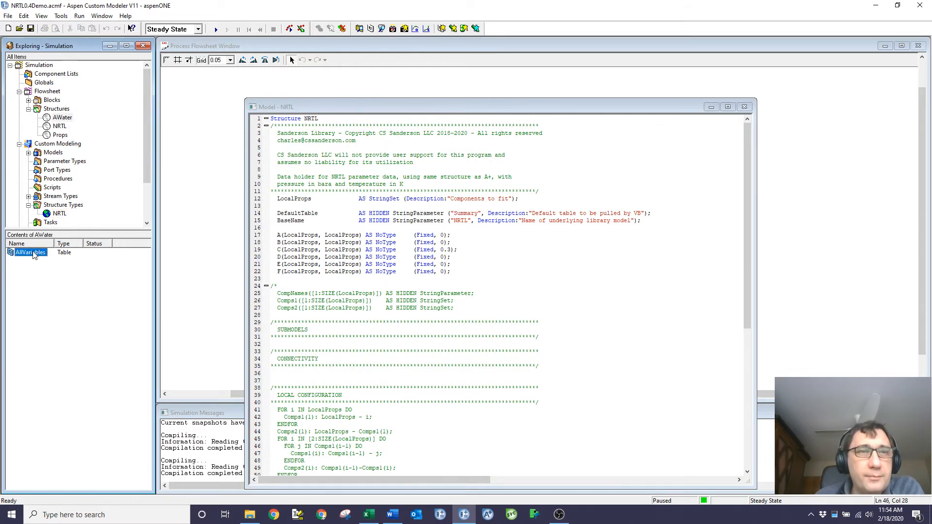
Step: Open AWater's AllVariables table and inspect its fixed NRTL parameter values
{"action": "double_click", "coordinate": [28, 252]}
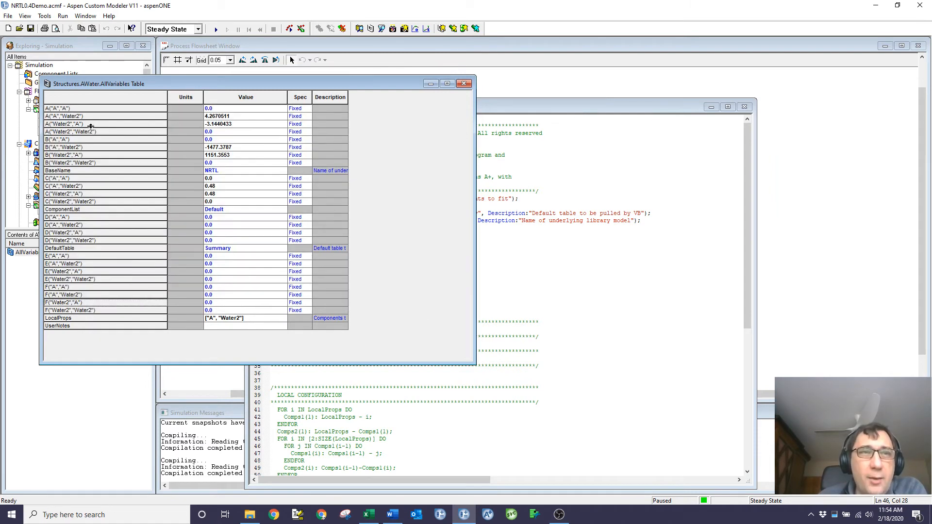
{"action": "left_click", "coordinate": [245, 131]}
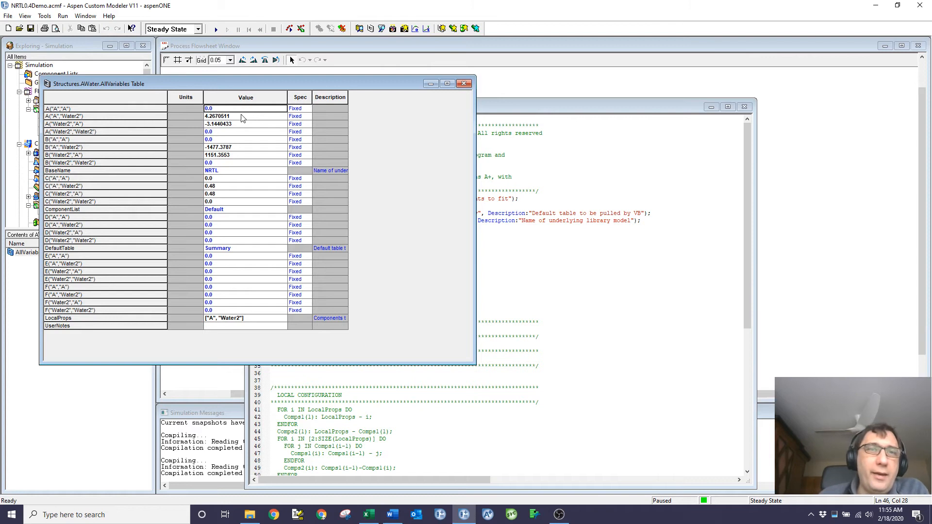
{"action": "left_click", "coordinate": [244, 139]}
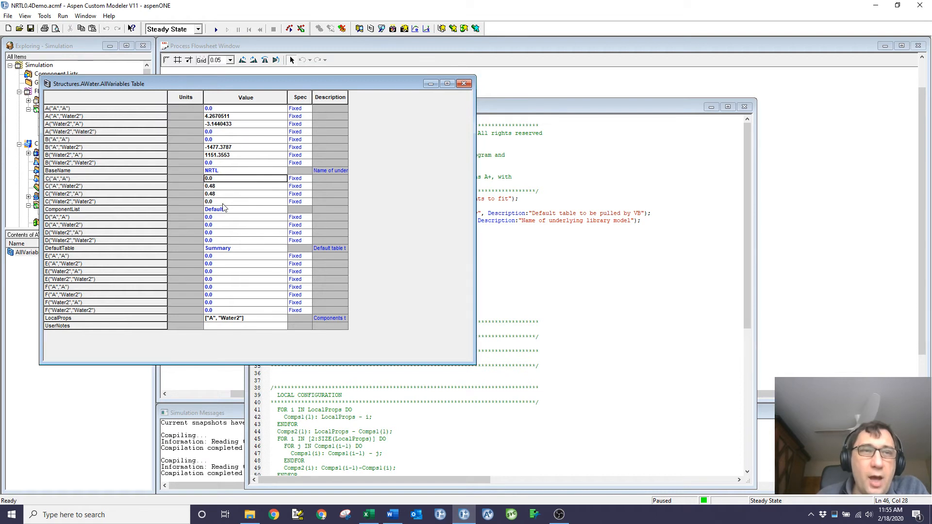
{"action": "mouse_move", "coordinate": [185, 192]}
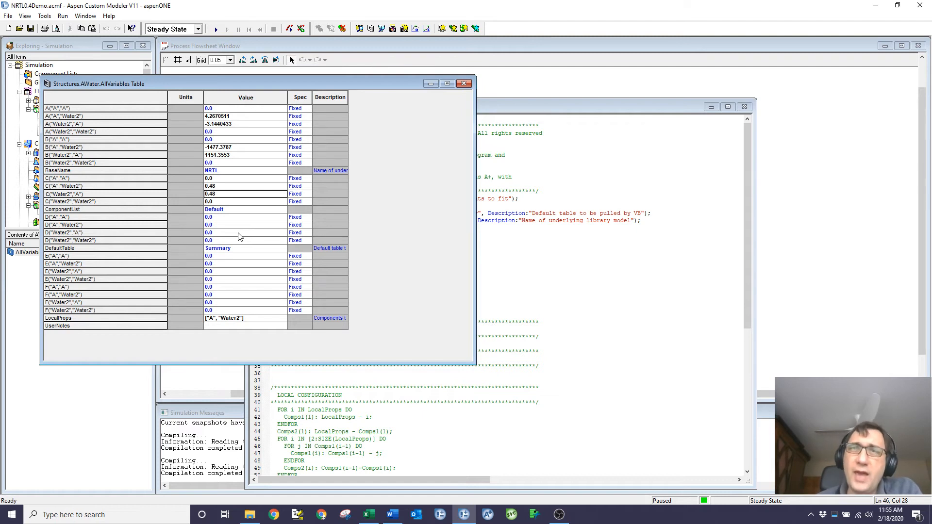
{"action": "mouse_move", "coordinate": [571, 217]}
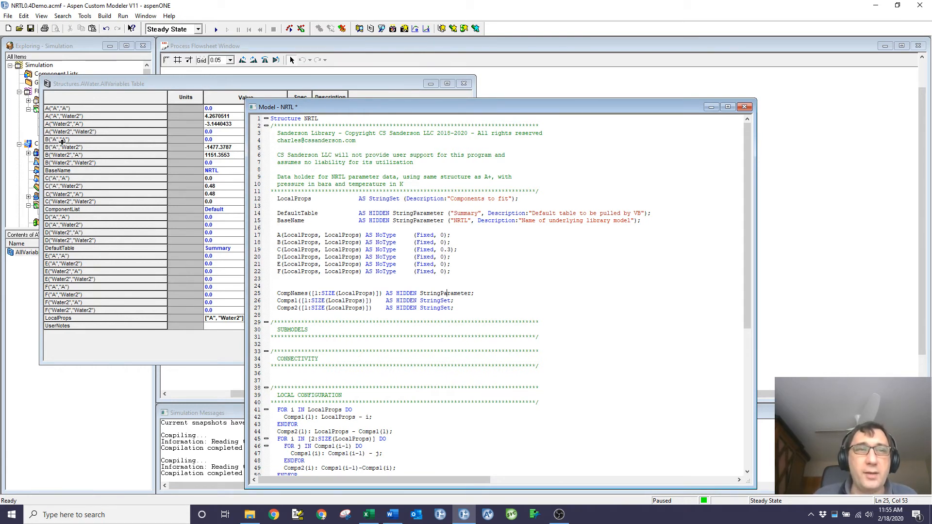
{"action": "mouse_move", "coordinate": [67, 146]}
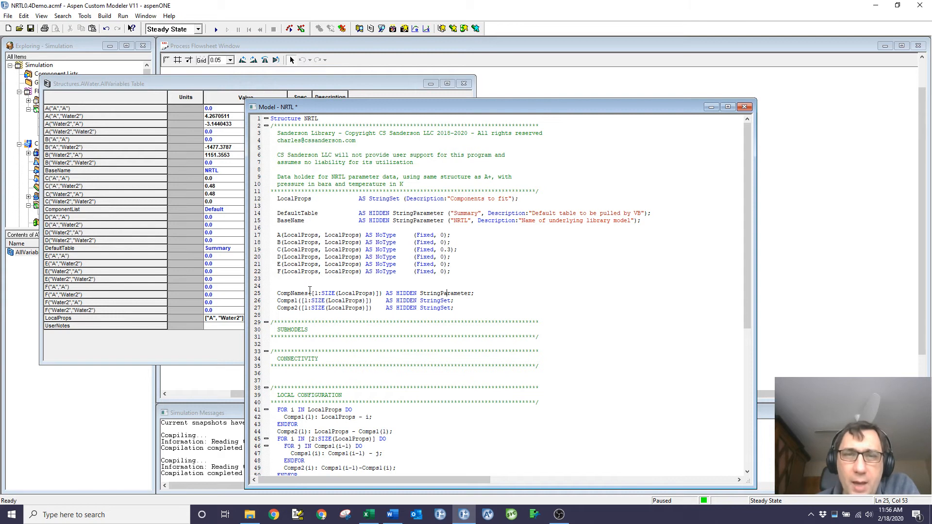
{"action": "mouse_move", "coordinate": [448, 296]}
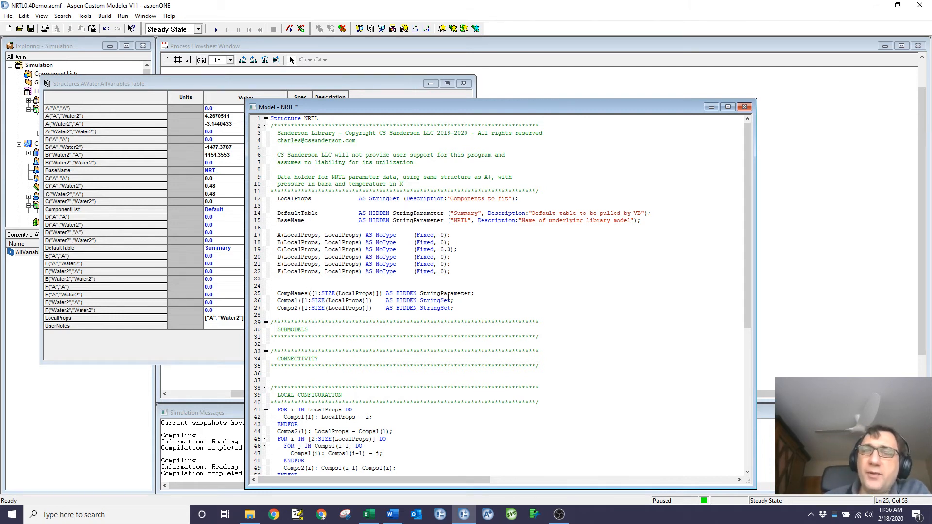
{"action": "mouse_move", "coordinate": [451, 297]}
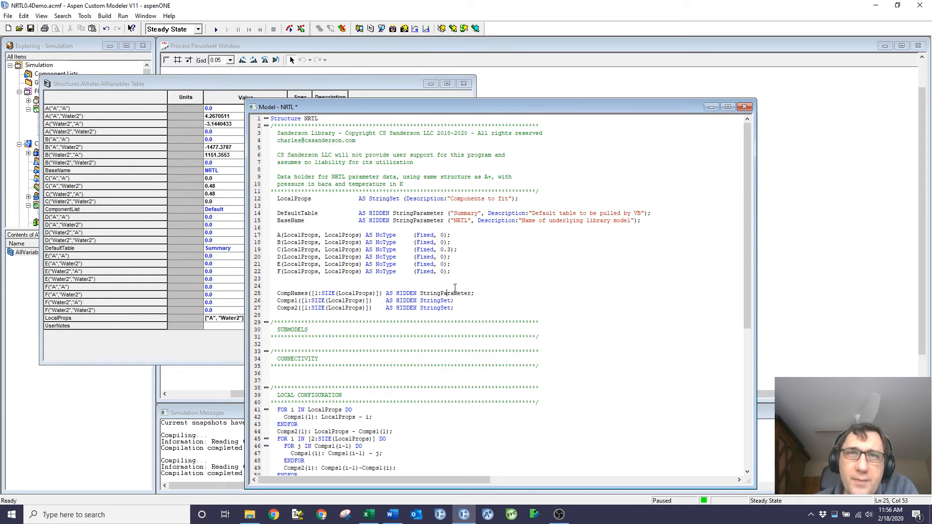
{"action": "mouse_move", "coordinate": [752, 257]}
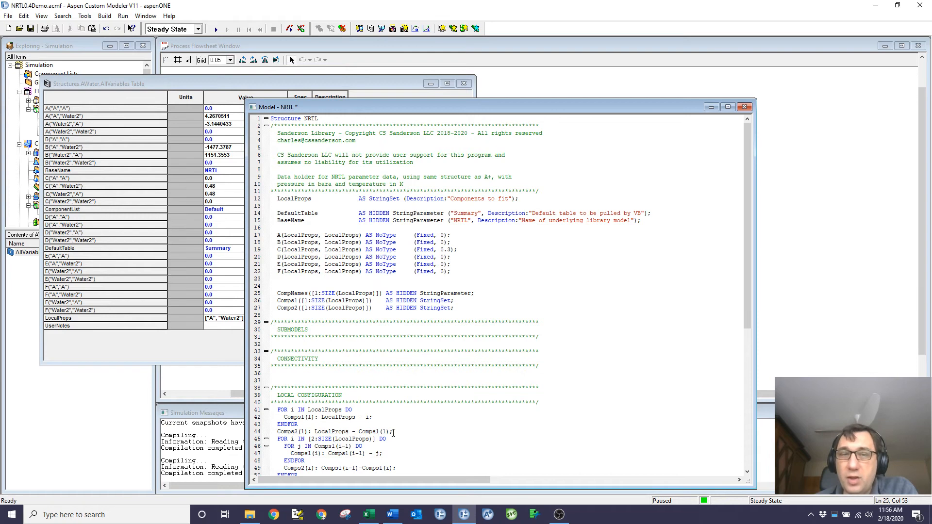
Step: Scroll down and select the closing */ marker after the ENDFOR on line 70
{"action": "scroll", "scroll_direction": "down", "scroll_amount": 3}
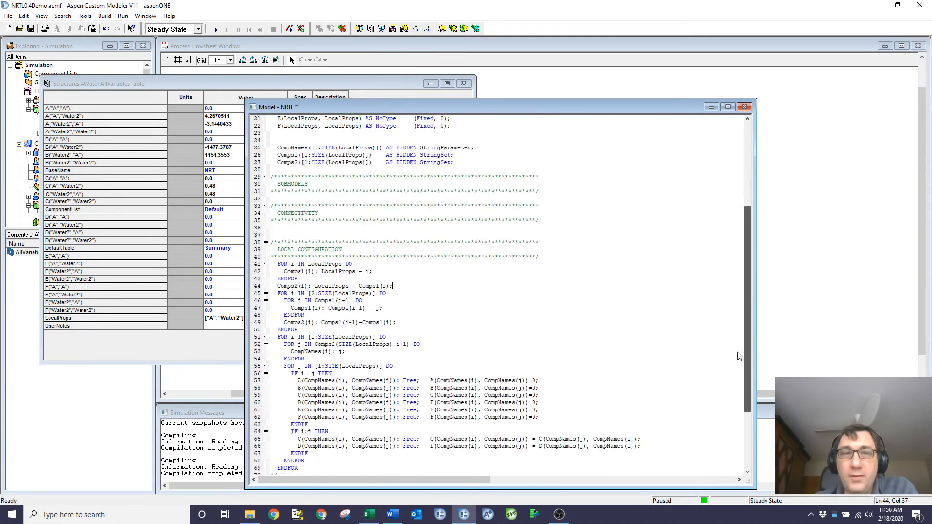
{"action": "scroll", "scroll_direction": "down", "scroll_amount": 3}
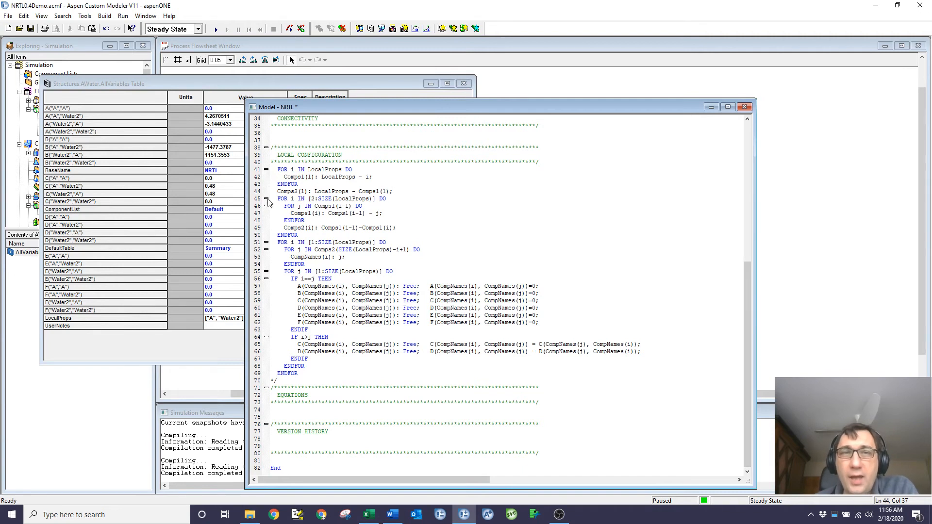
{"action": "left_click_drag", "start_coordinate": [278, 198], "coordinate": [289, 233]}
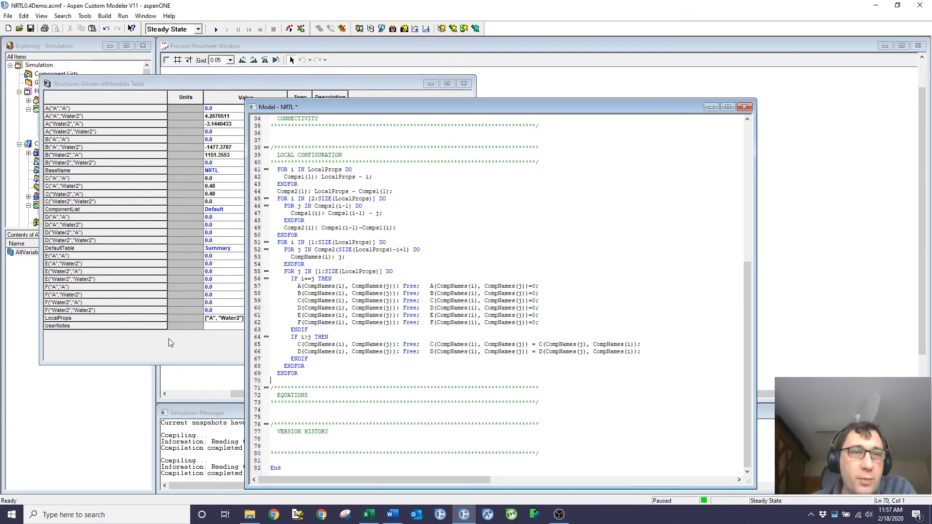
Step: Compile the NRTL structure code with Compile (F8) from the editor's context menu
{"action": "right_click", "coordinate": [392, 250]}
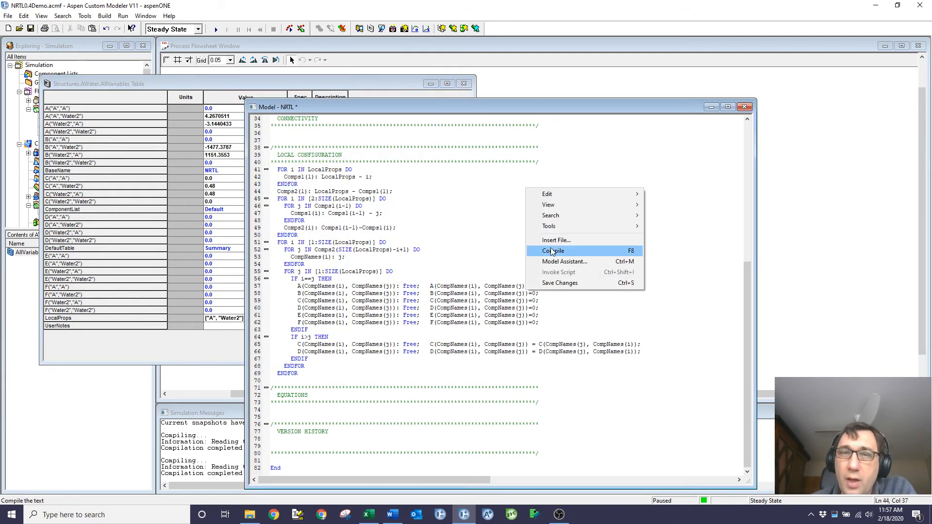
{"action": "left_click", "coordinate": [553, 250]}
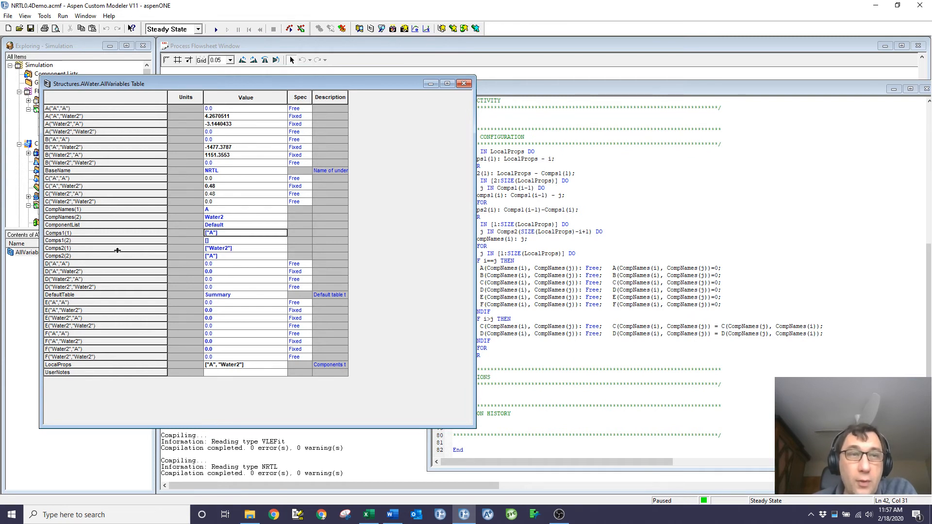
{"action": "mouse_move", "coordinate": [231, 162]}
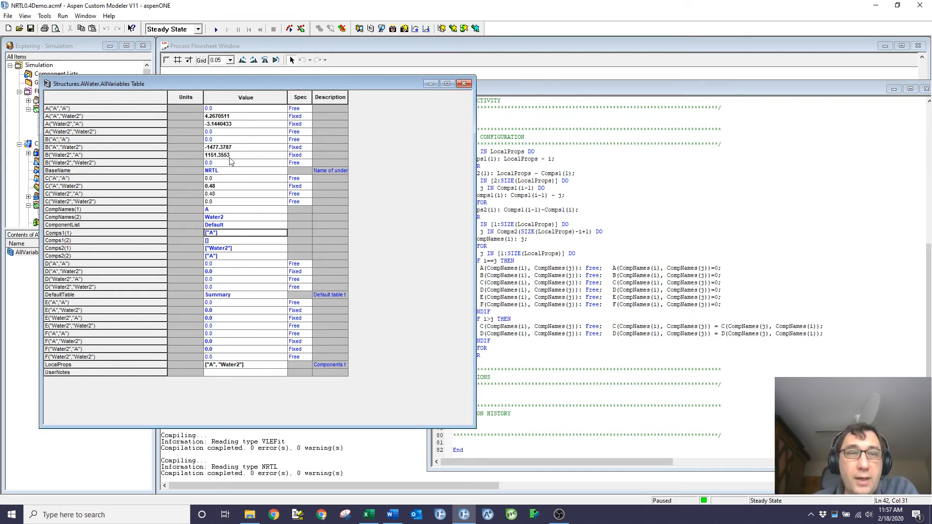
{"action": "mouse_move", "coordinate": [235, 373]}
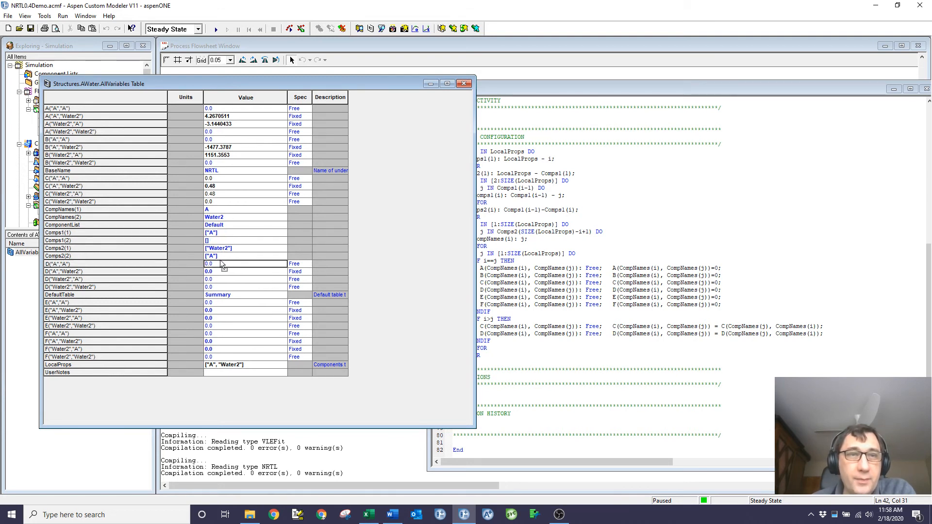
Step: Add component b to the LocalProps list in AWater's AllVariables table
{"action": "left_click", "coordinate": [245, 248]}
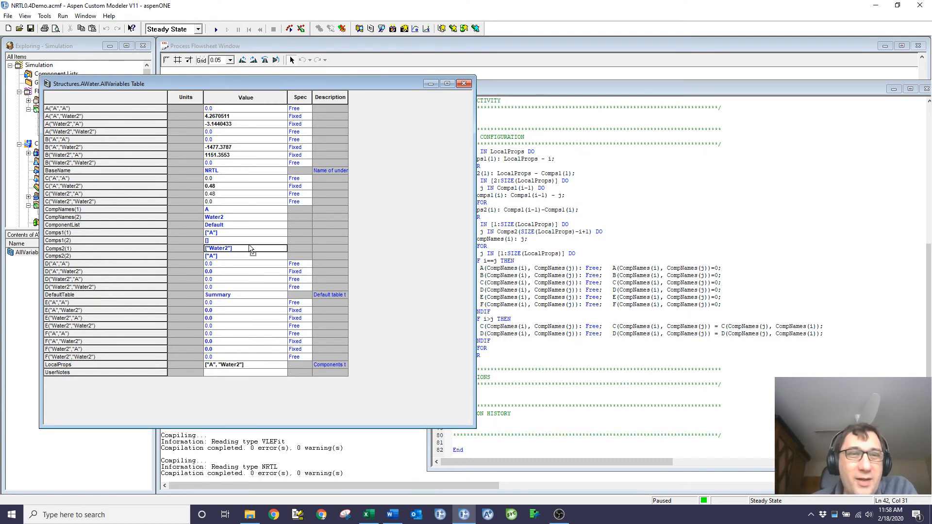
{"action": "mouse_move", "coordinate": [183, 214]}
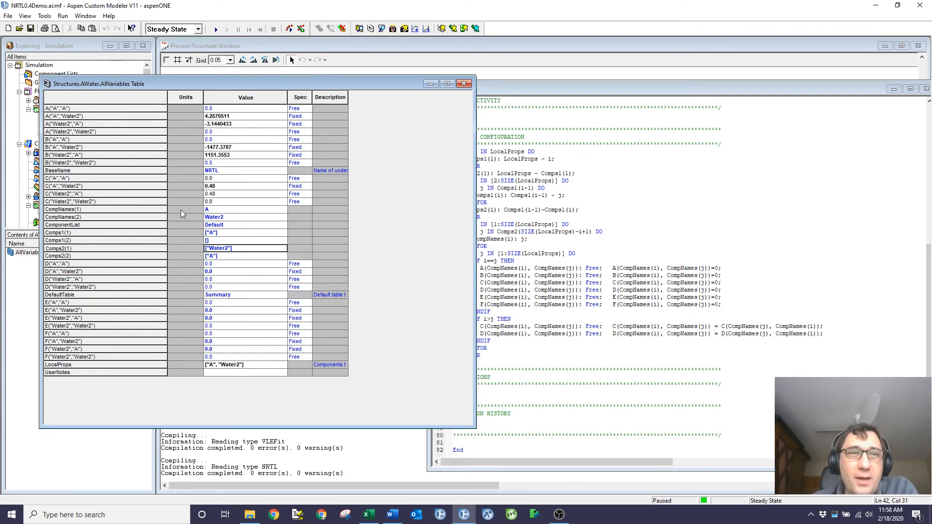
{"action": "left_click", "coordinate": [62, 217]}
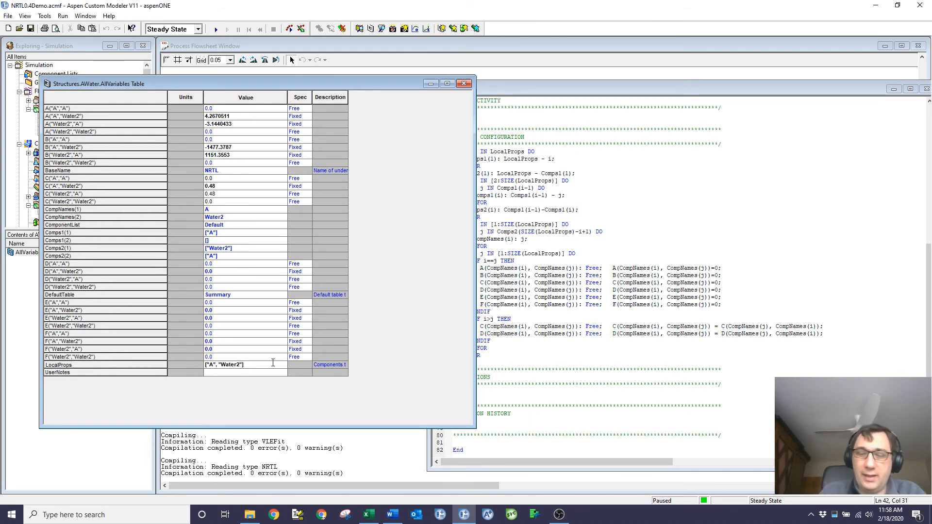
{"action": "type", "text": "\"b\""}
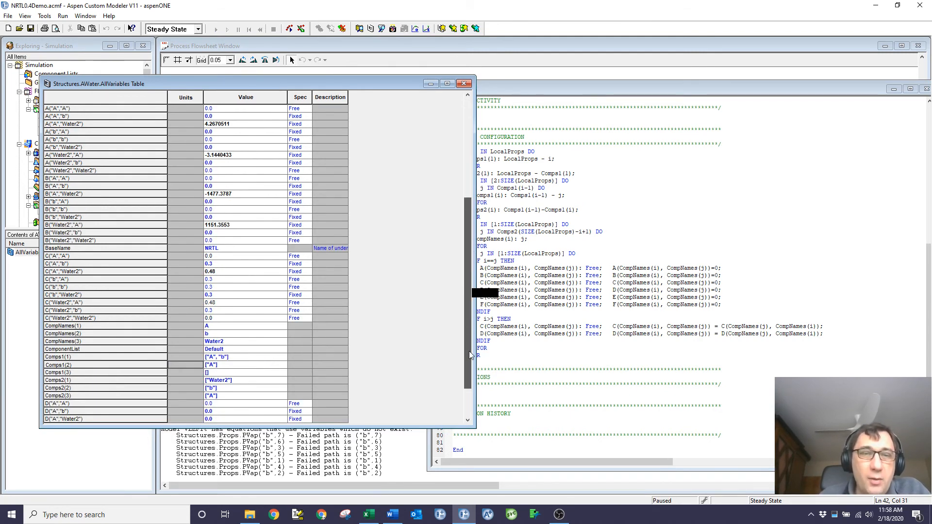
Step: Scroll the AllVariables table to check b's entries in the Comps arrays and parameter rows
{"action": "scroll", "scroll_direction": "down", "scroll_amount": 3}
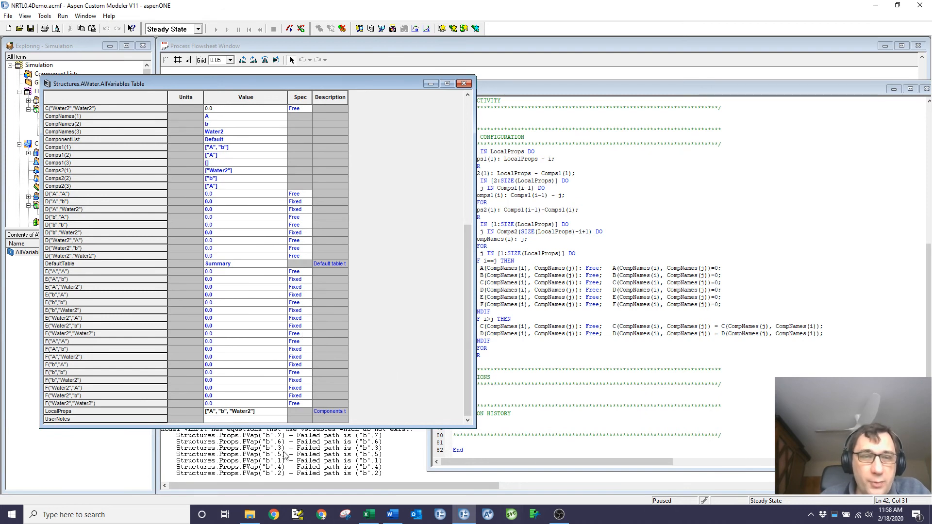
{"action": "mouse_move", "coordinate": [212, 270]}
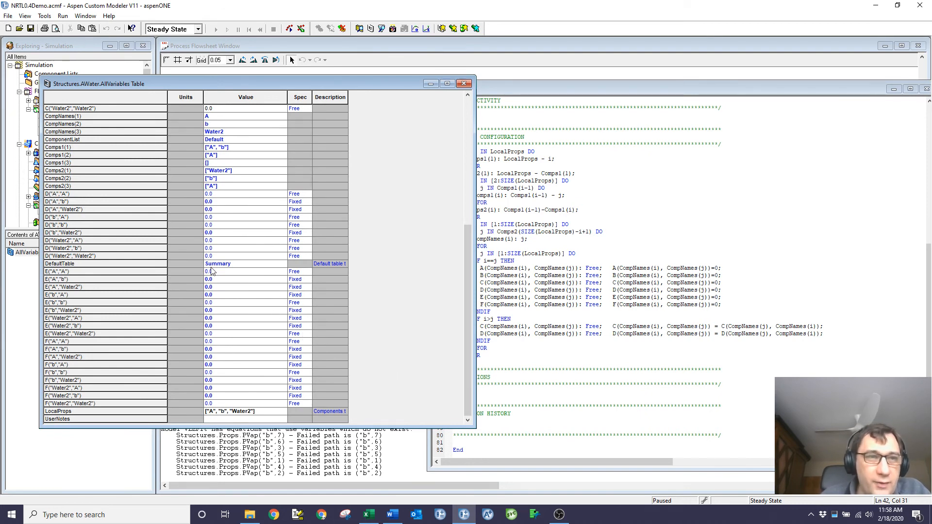
{"action": "mouse_move", "coordinate": [303, 165]}
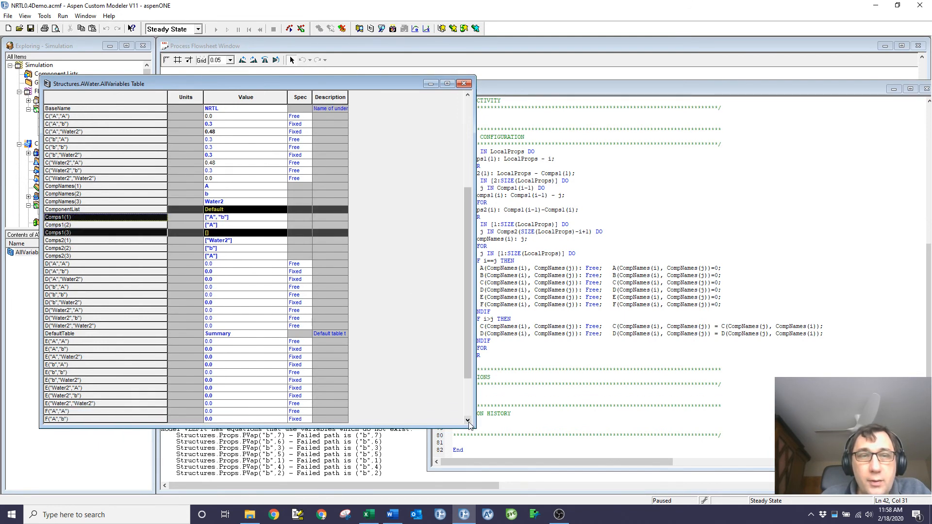
{"action": "scroll", "scroll_direction": "down", "scroll_amount": 3}
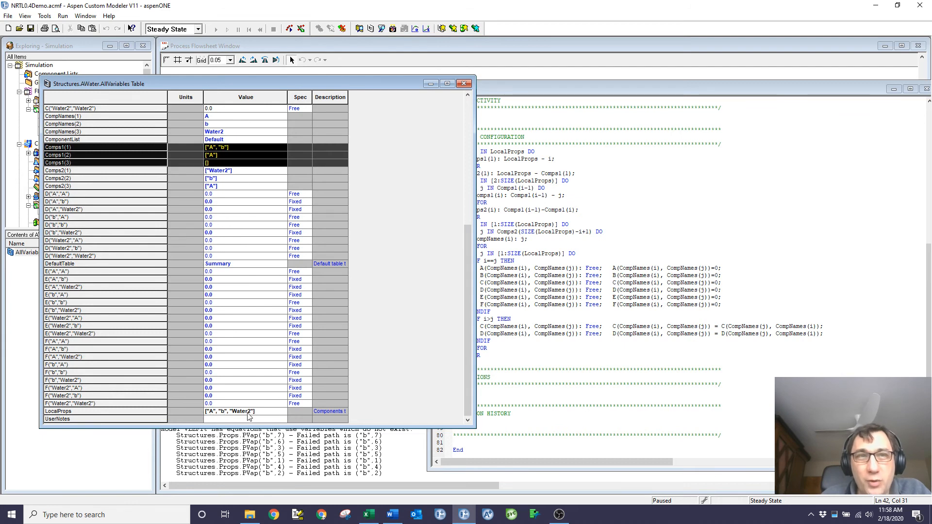
{"action": "mouse_move", "coordinate": [209, 416]}
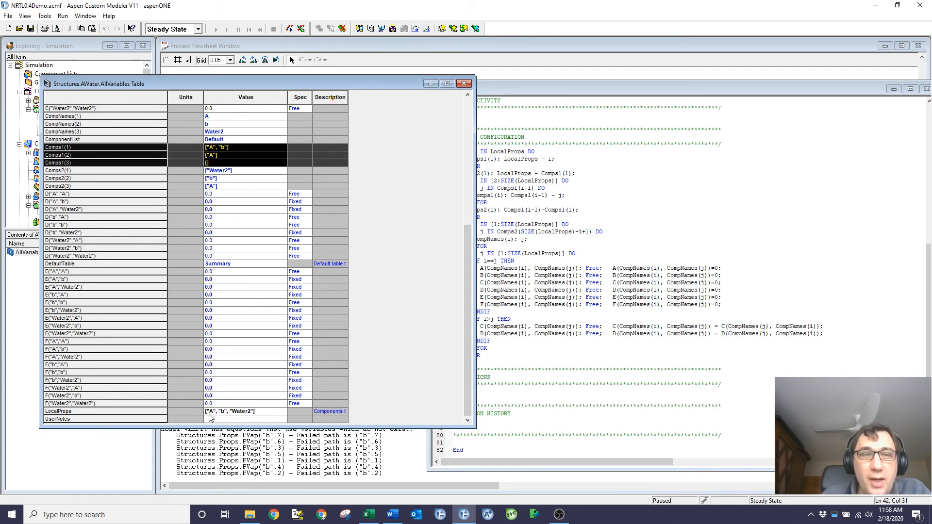
{"action": "mouse_move", "coordinate": [252, 418]}
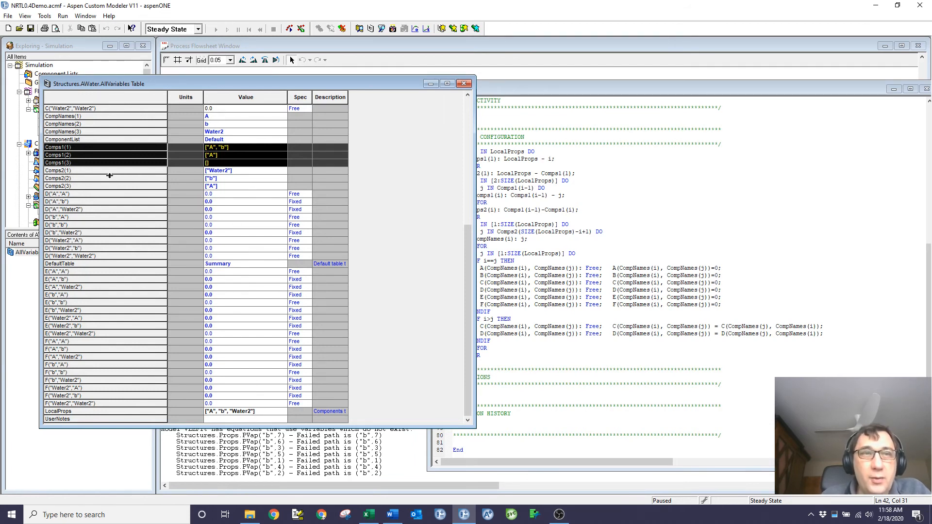
{"action": "mouse_move", "coordinate": [235, 176]}
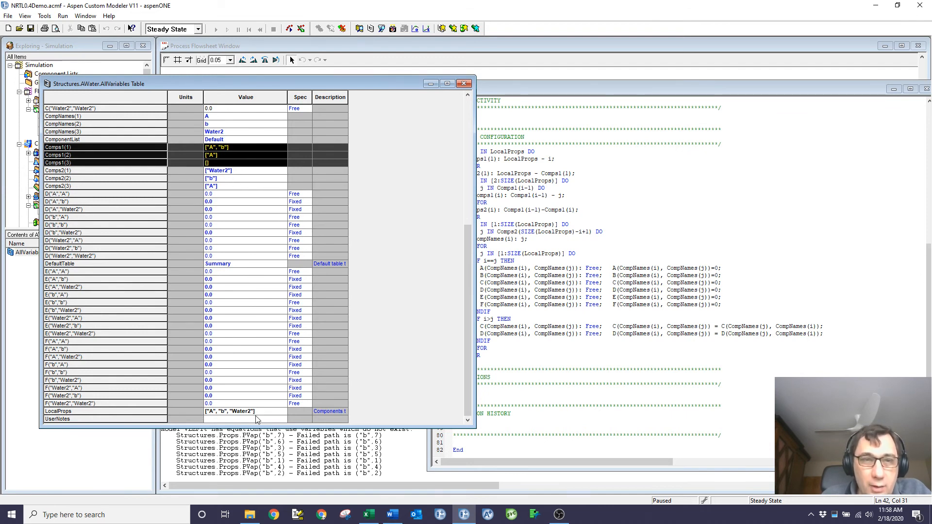
{"action": "mouse_move", "coordinate": [239, 153]}
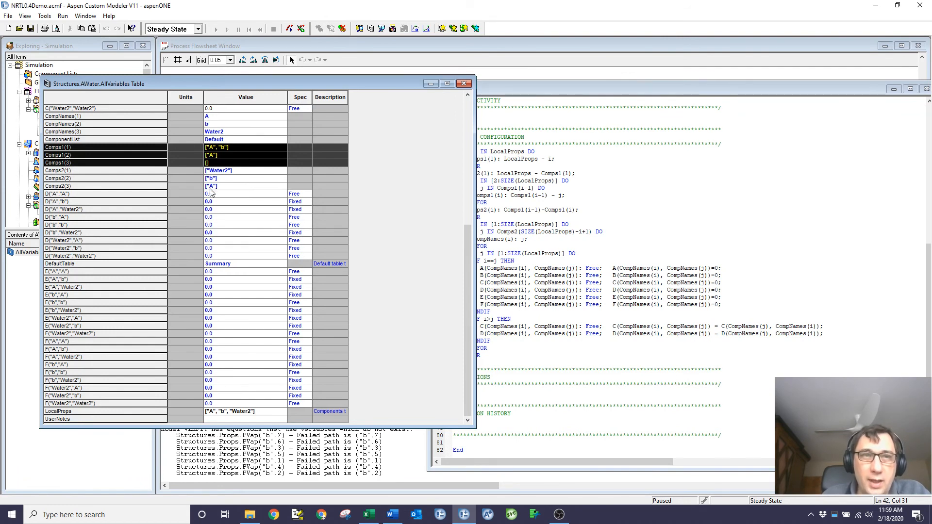
{"action": "mouse_move", "coordinate": [230, 177]}
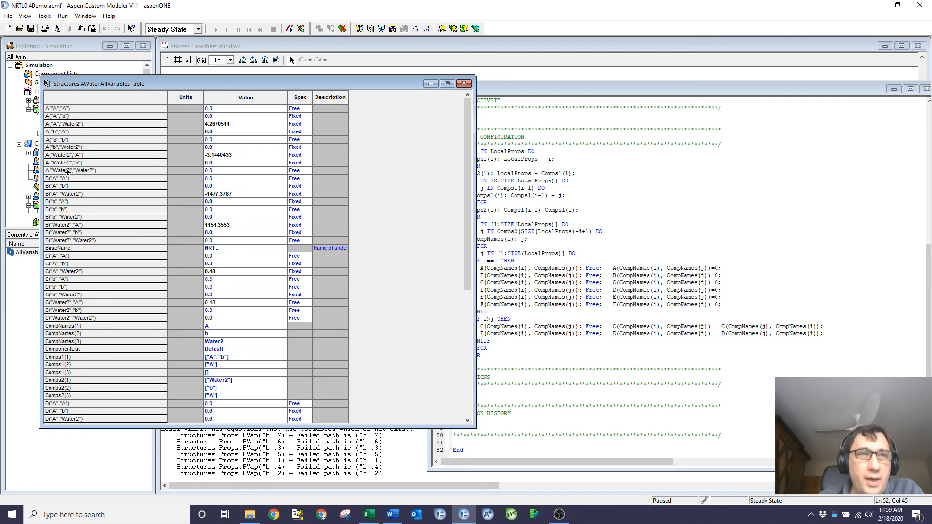
Step: Select the C("b","A") cross-term row and bring the Model - NRTL editor forward
{"action": "left_click", "coordinate": [244, 170]}
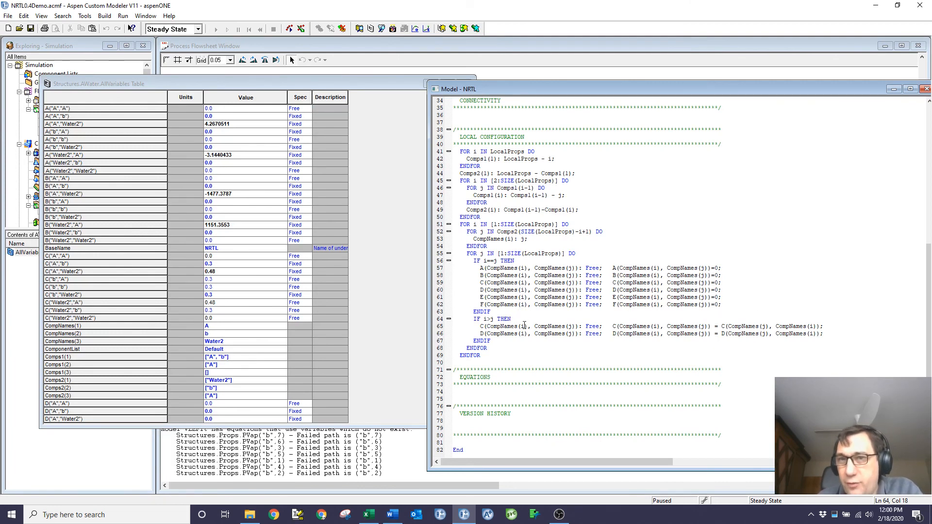
{"action": "mouse_move", "coordinate": [708, 325]}
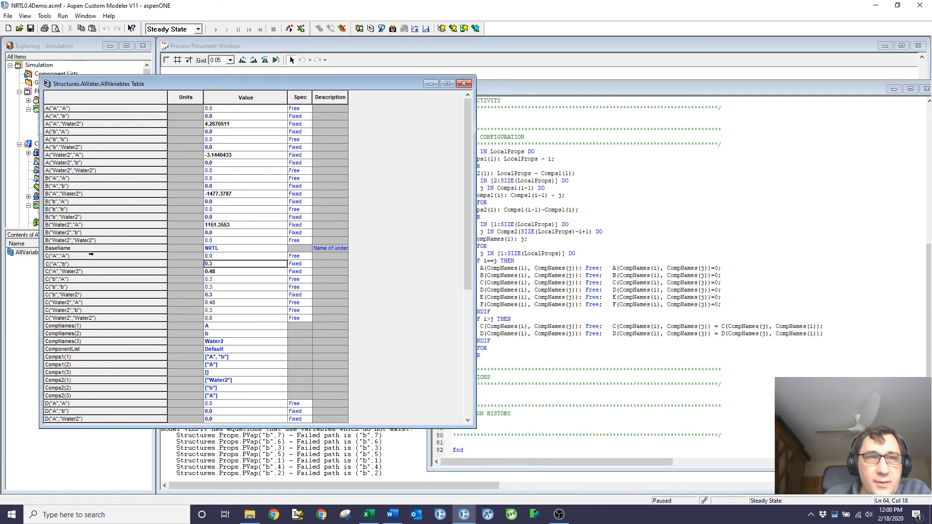
{"action": "mouse_move", "coordinate": [183, 273]}
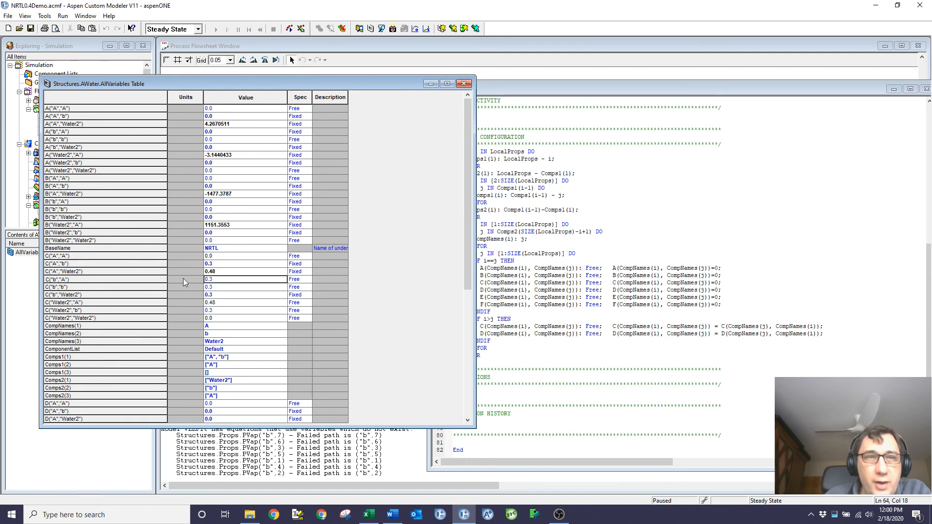
{"action": "left_click", "coordinate": [104, 280]}
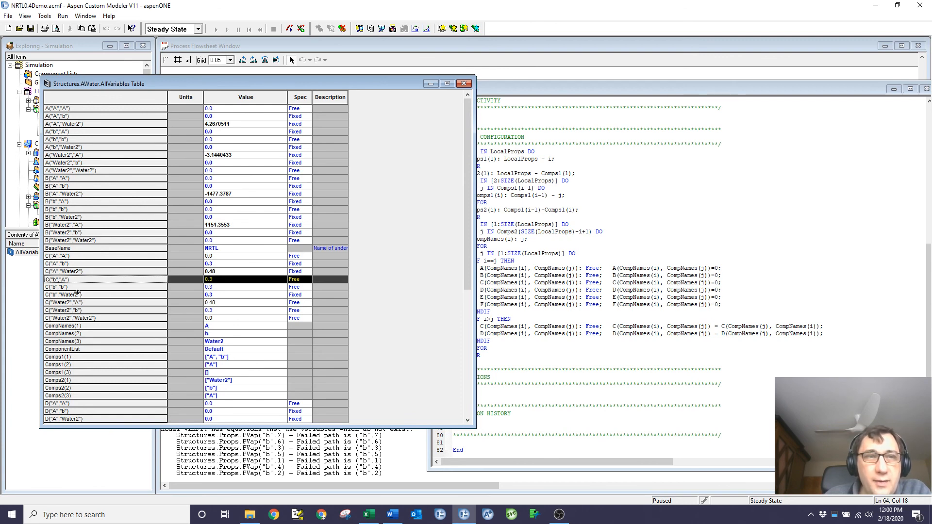
{"action": "mouse_move", "coordinate": [225, 300]}
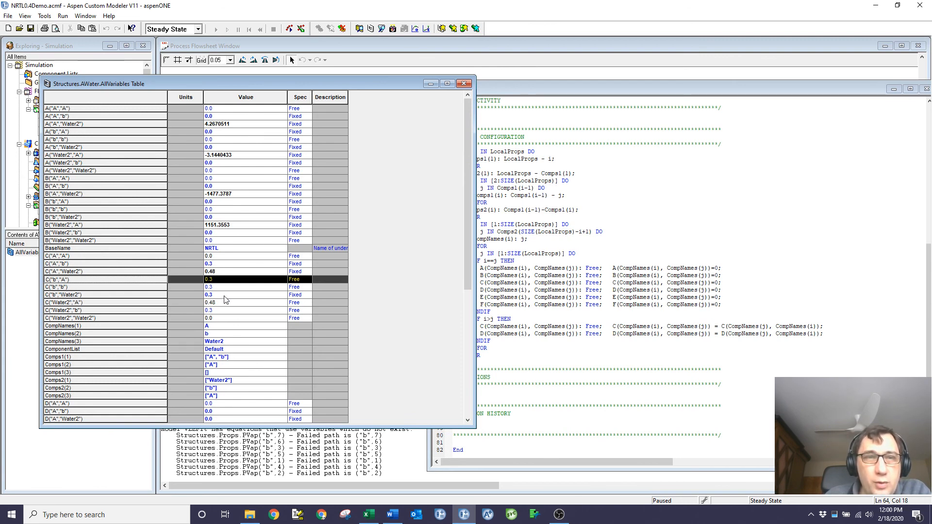
{"action": "mouse_move", "coordinate": [208, 262]}
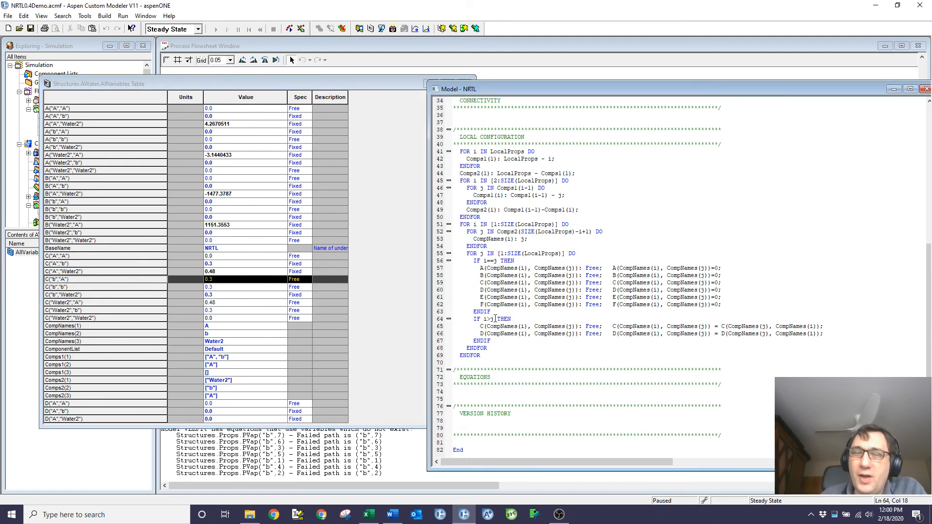
{"action": "mouse_move", "coordinate": [798, 339]}
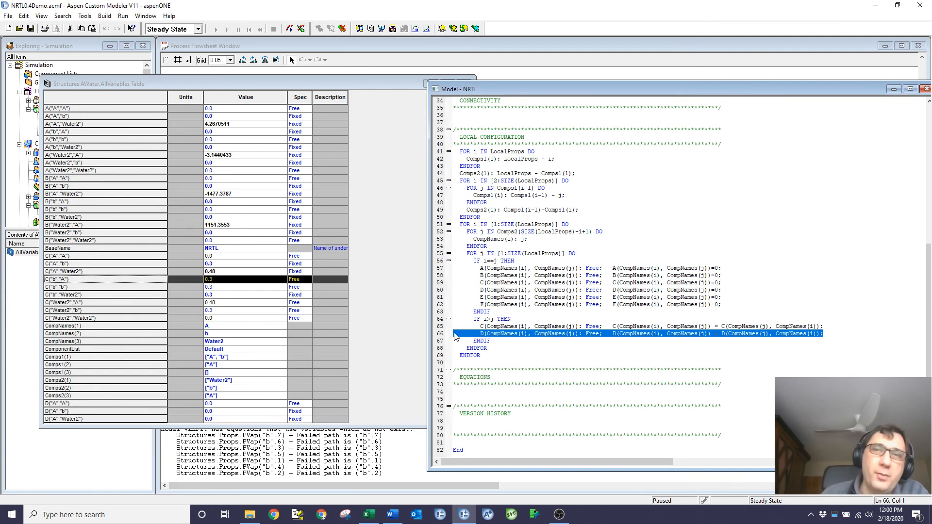
{"action": "mouse_move", "coordinate": [704, 321]}
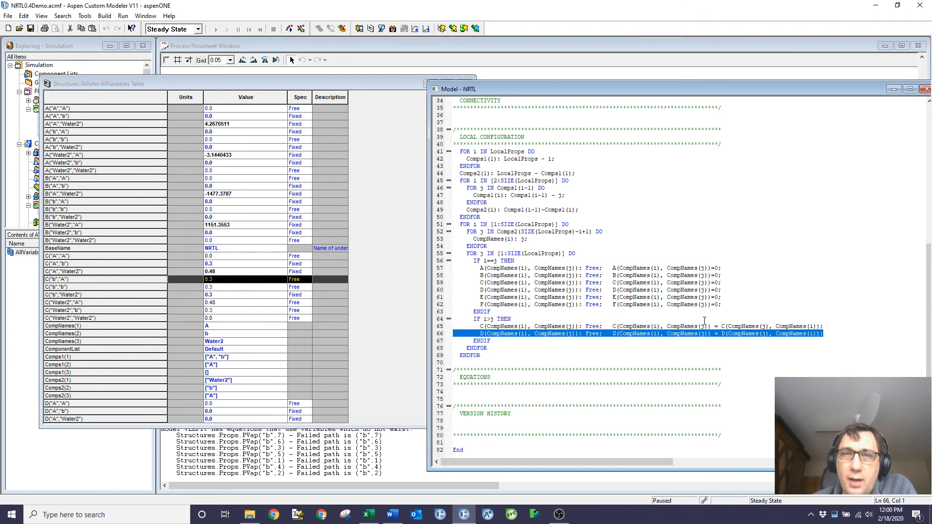